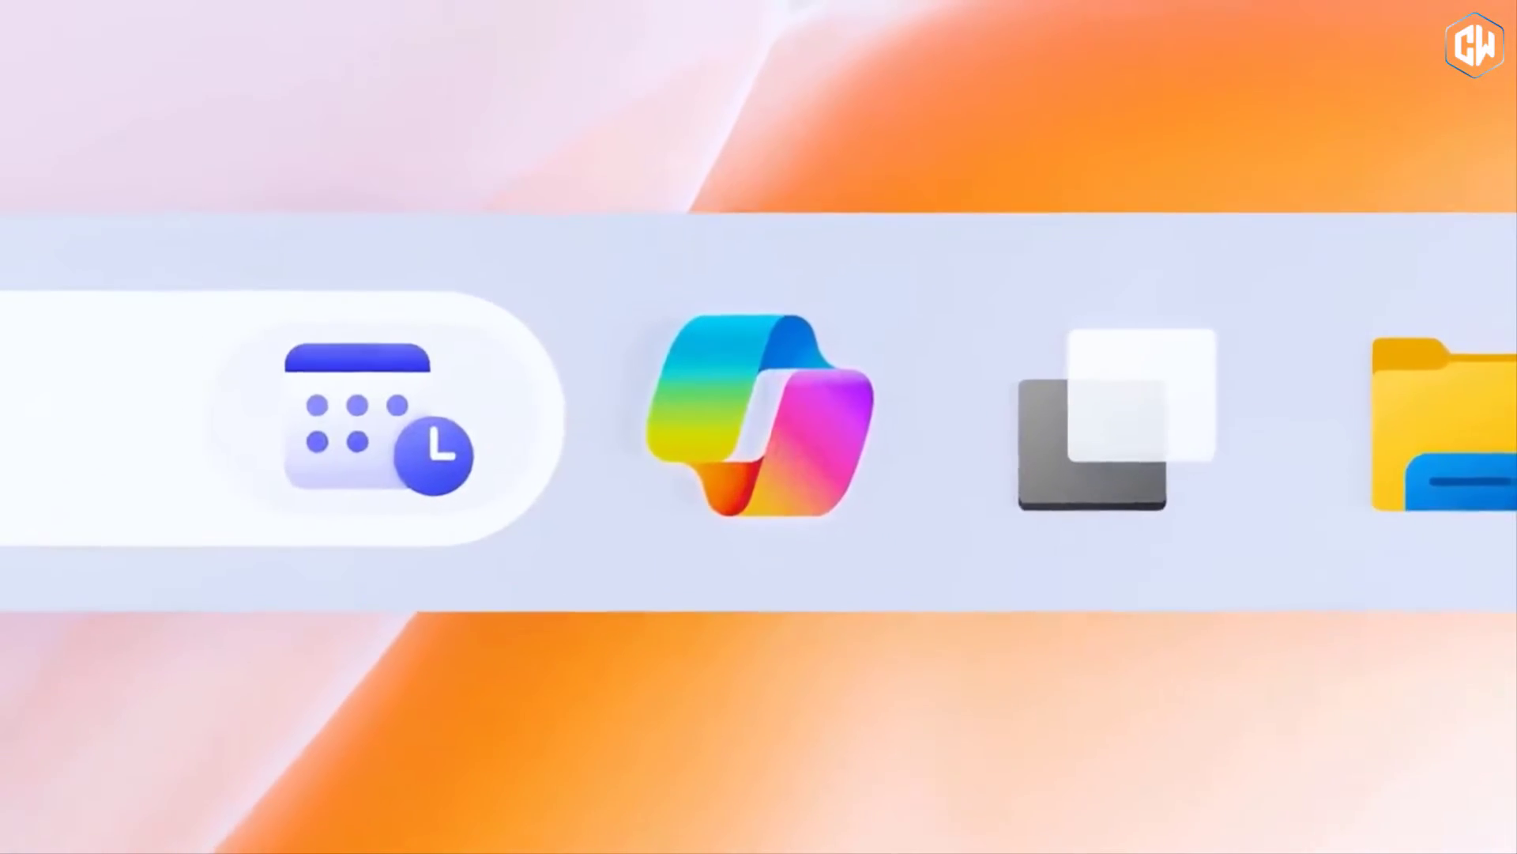
Open Copilot and ask by voice for something to play for focus.
{"action": "left_click", "coordinate": [763, 422]}
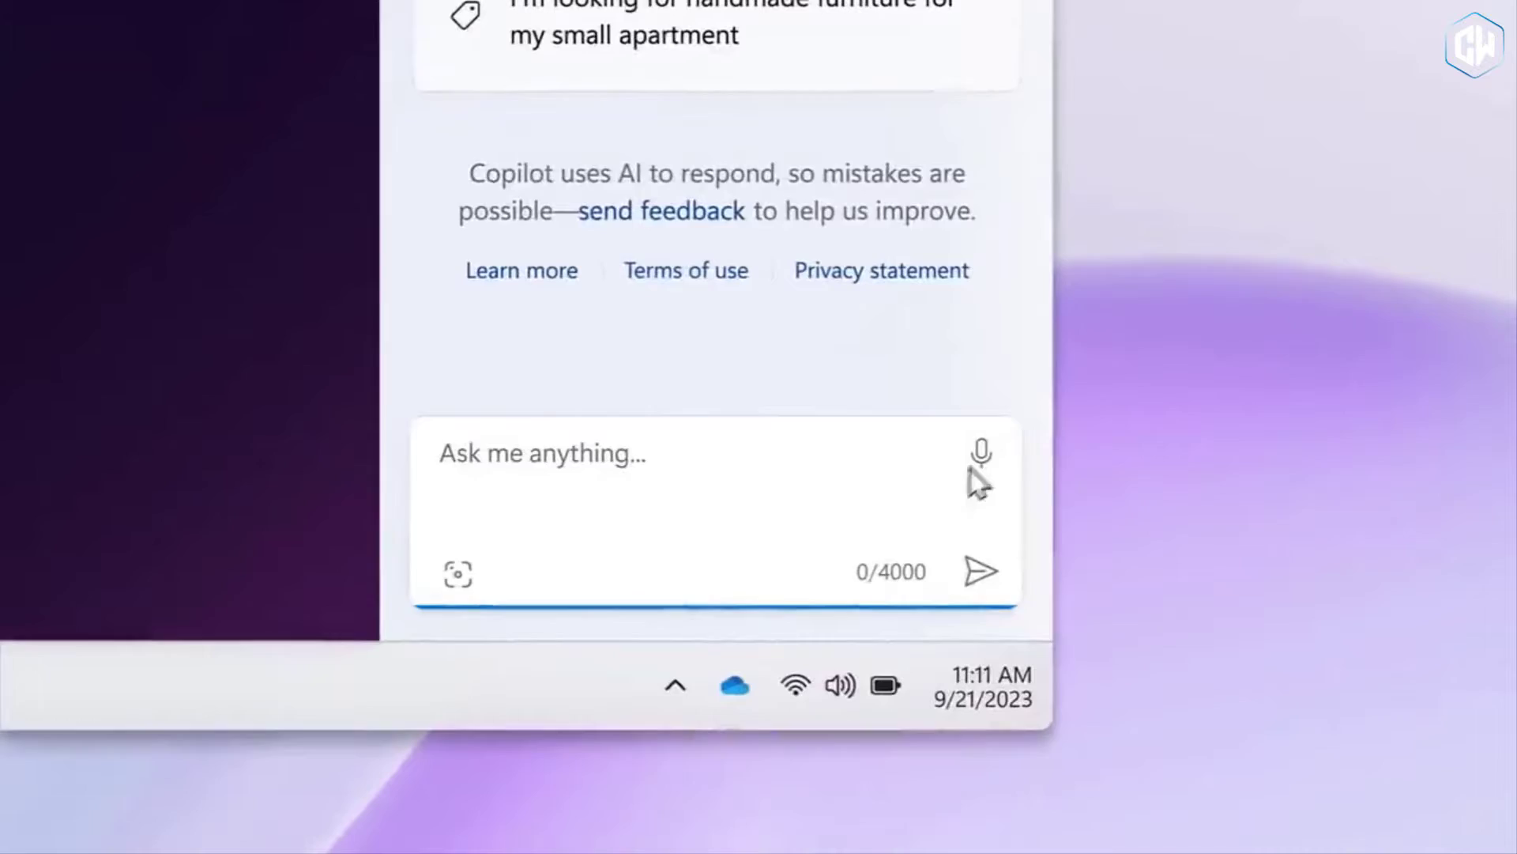
{"action": "left_click", "coordinate": [982, 453]}
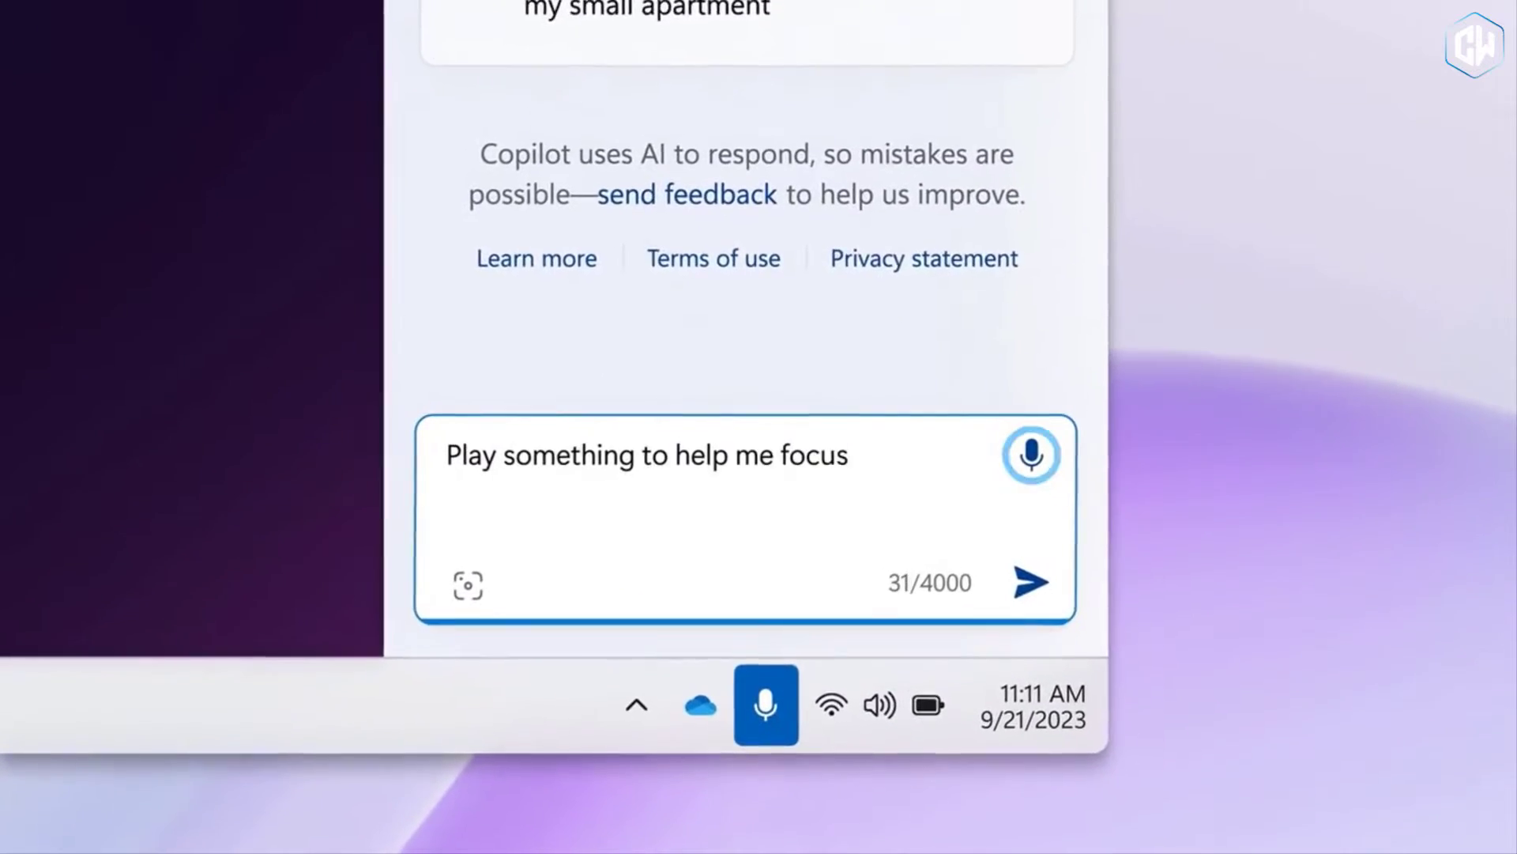
{"action": "left_click", "coordinate": [1030, 581]}
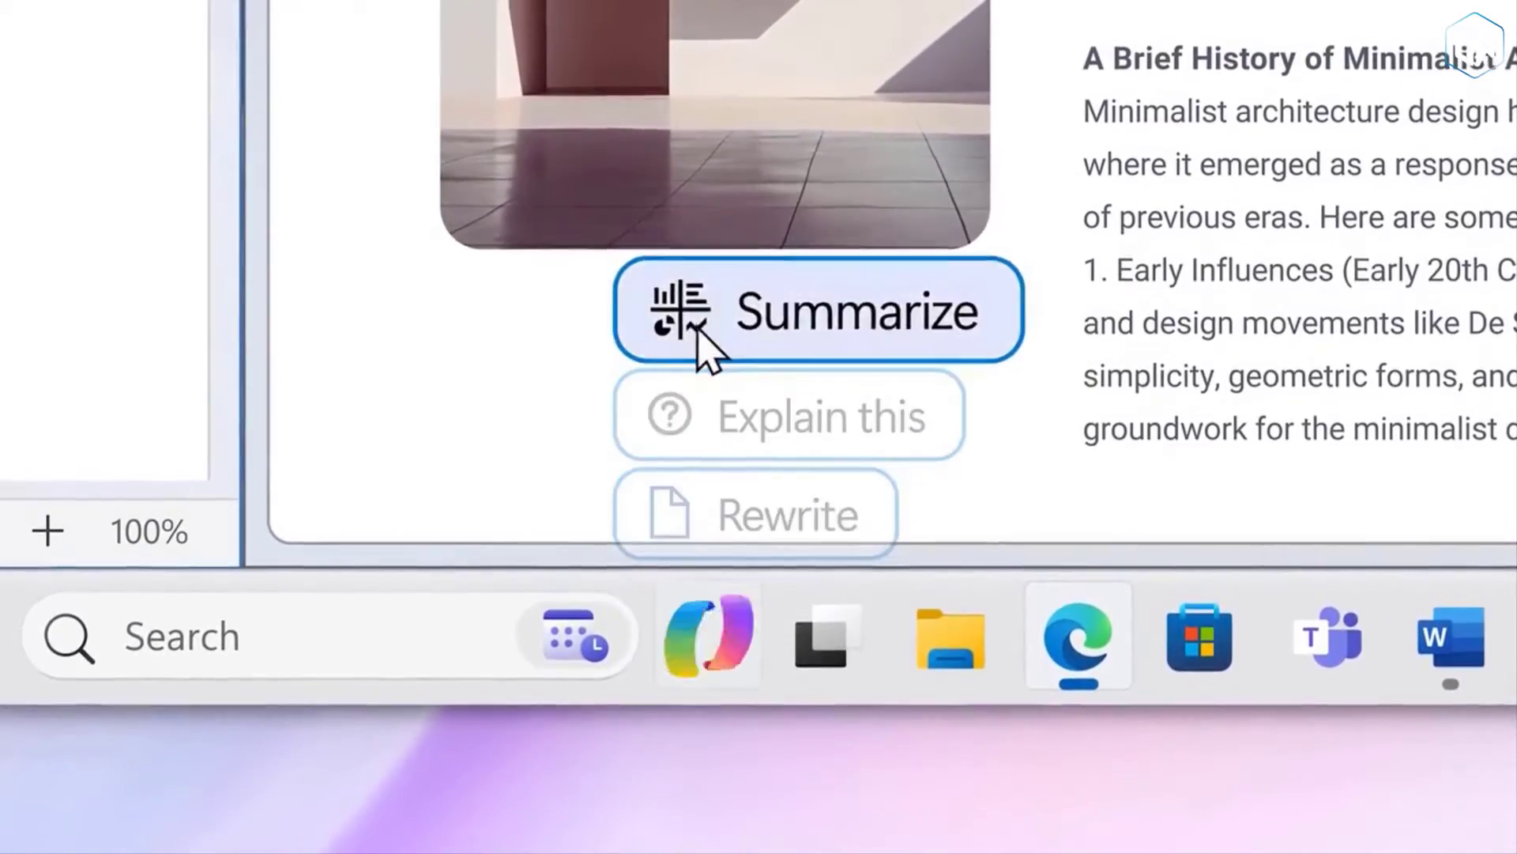
Summarize the open document and remove the photo's background in Copilot.
{"action": "left_click", "coordinate": [816, 310]}
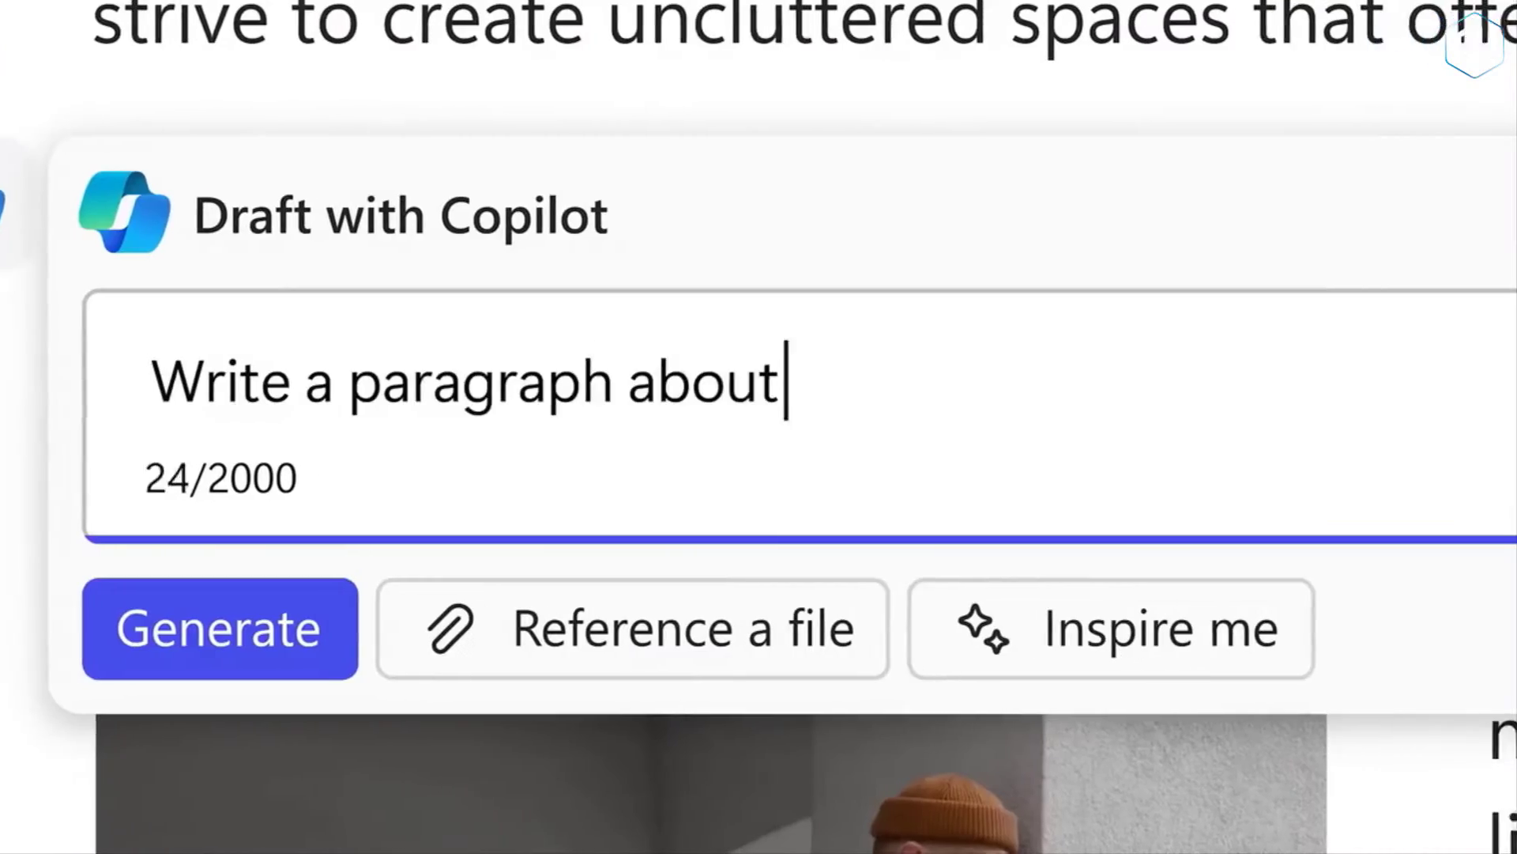
{"action": "left_click", "coordinate": [219, 626]}
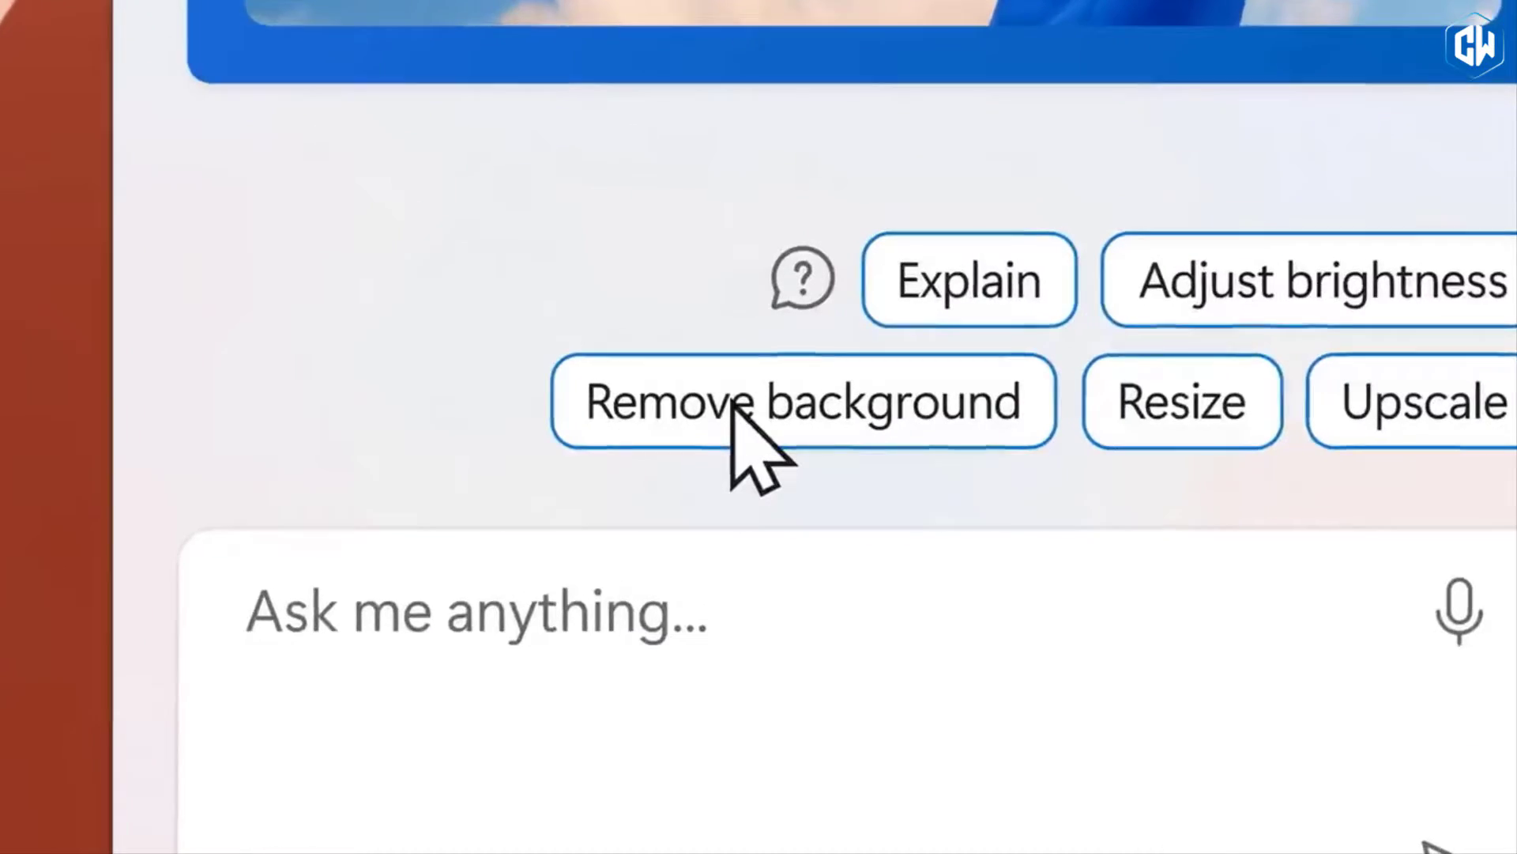
{"action": "left_click", "coordinate": [803, 401]}
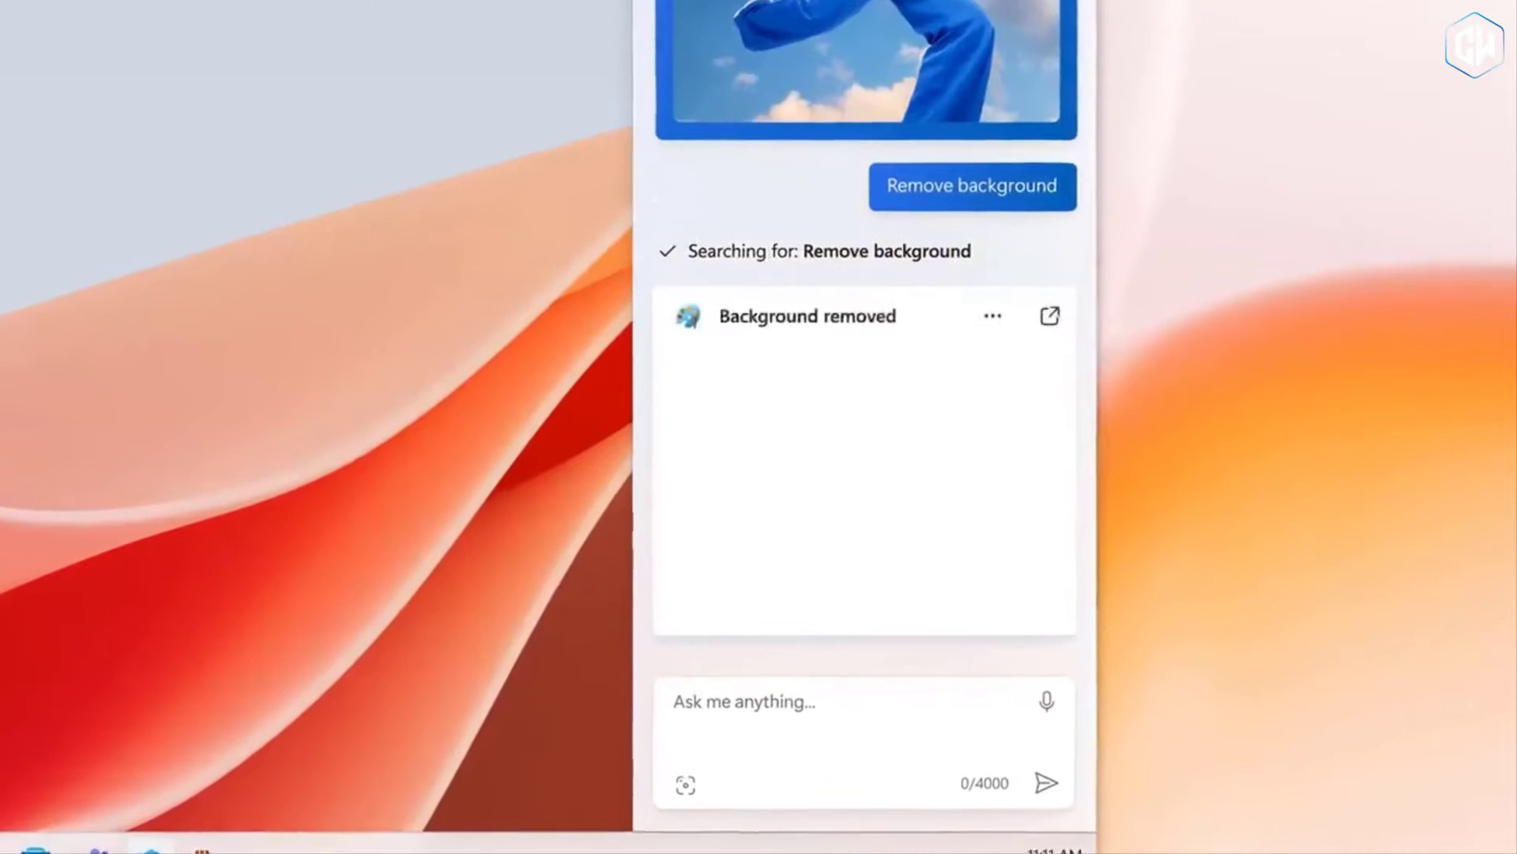
Send 'Create an Instagram reel with' to Copilot, then switch to the ViVeTool sticky note.
{"action": "type", "text": "Create an Instagram reel with"}
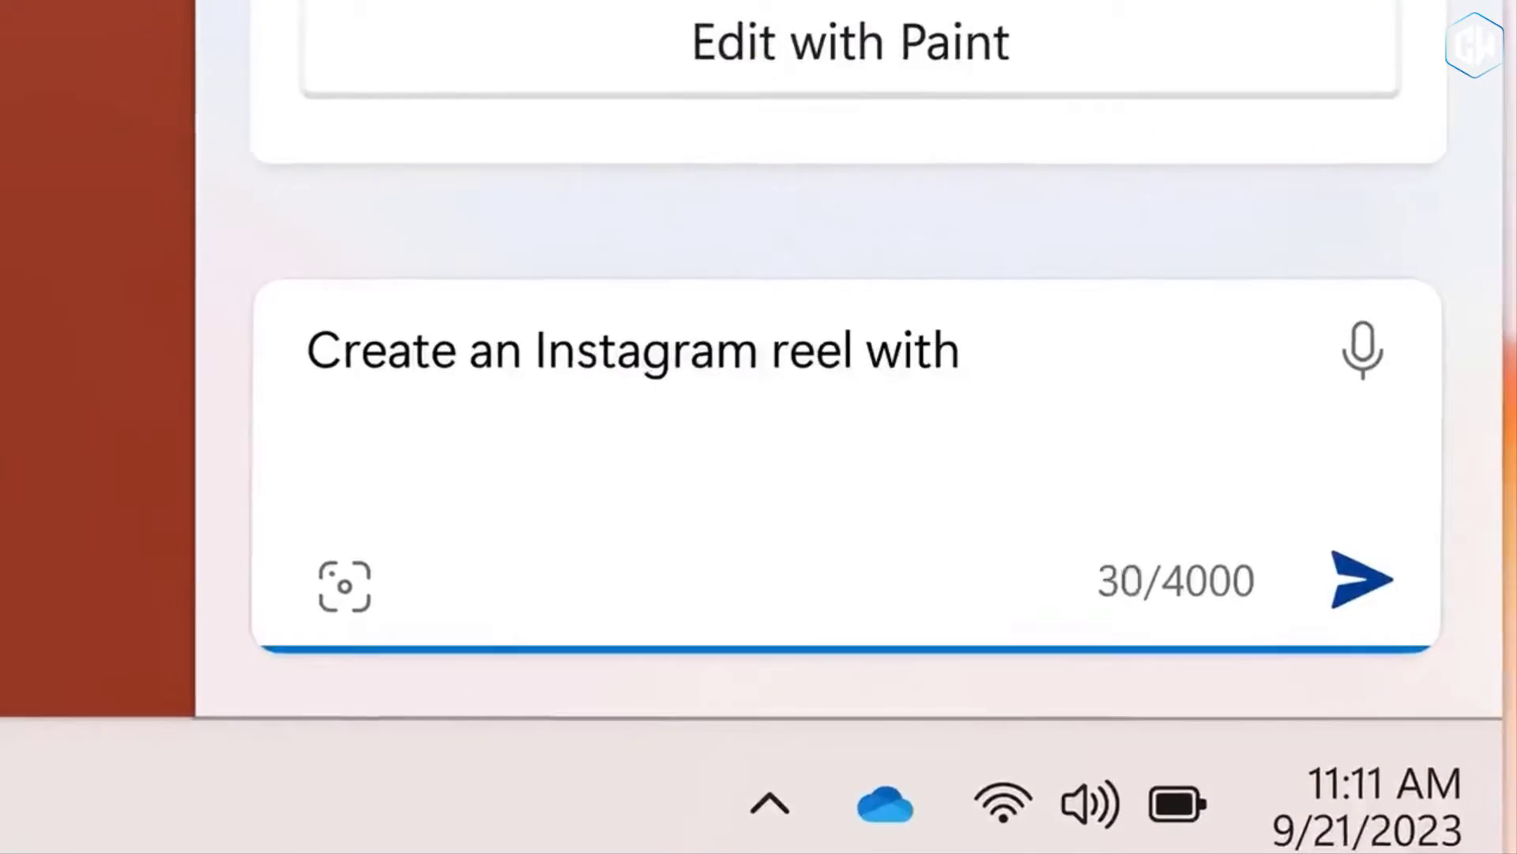
{"action": "left_click", "coordinate": [1362, 579]}
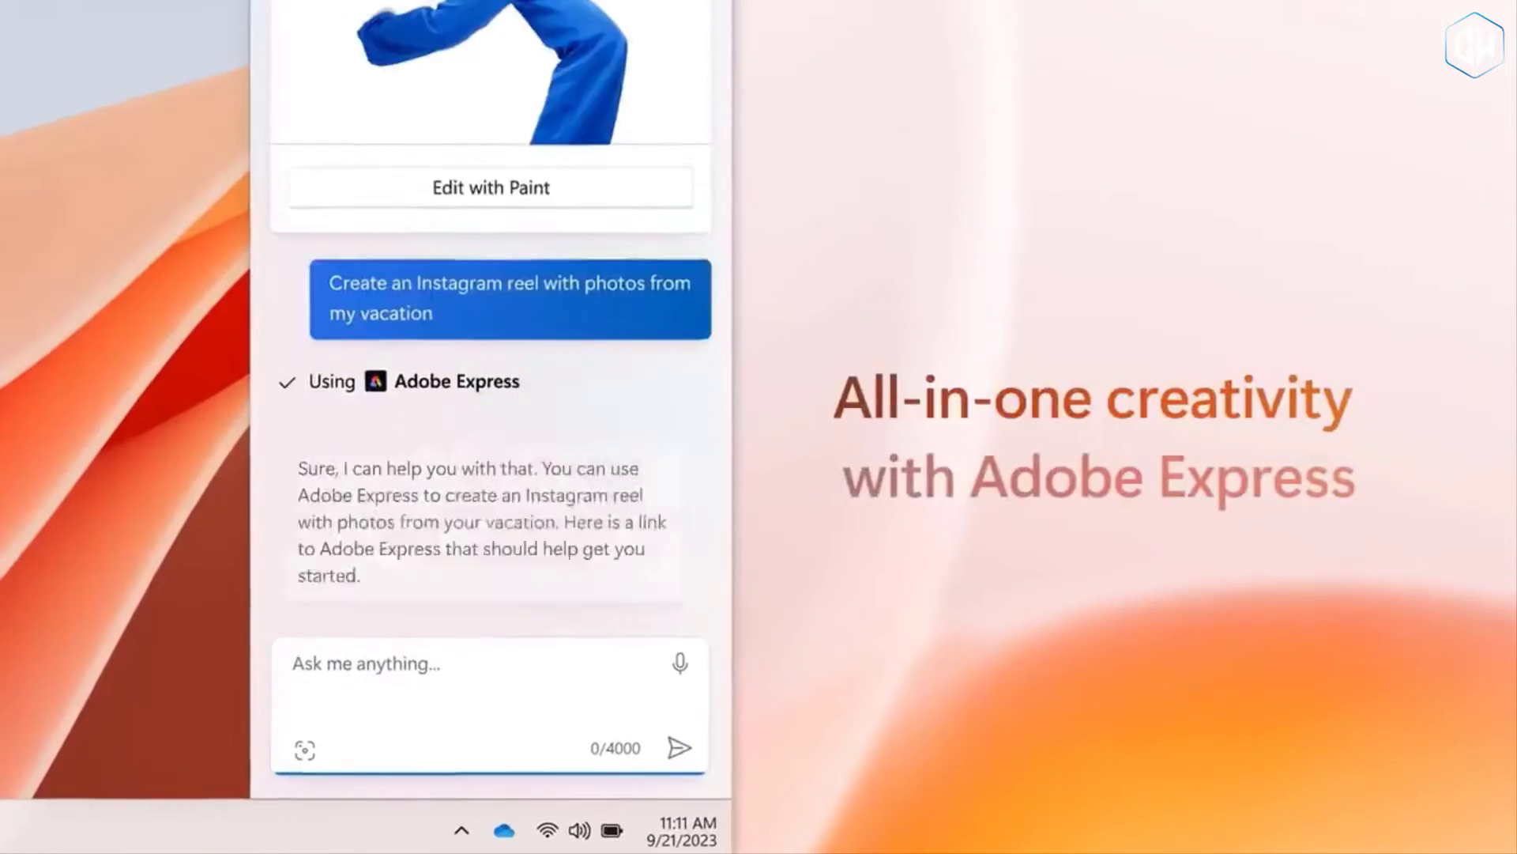
{"action": "left_click", "coordinate": [1436, 555]}
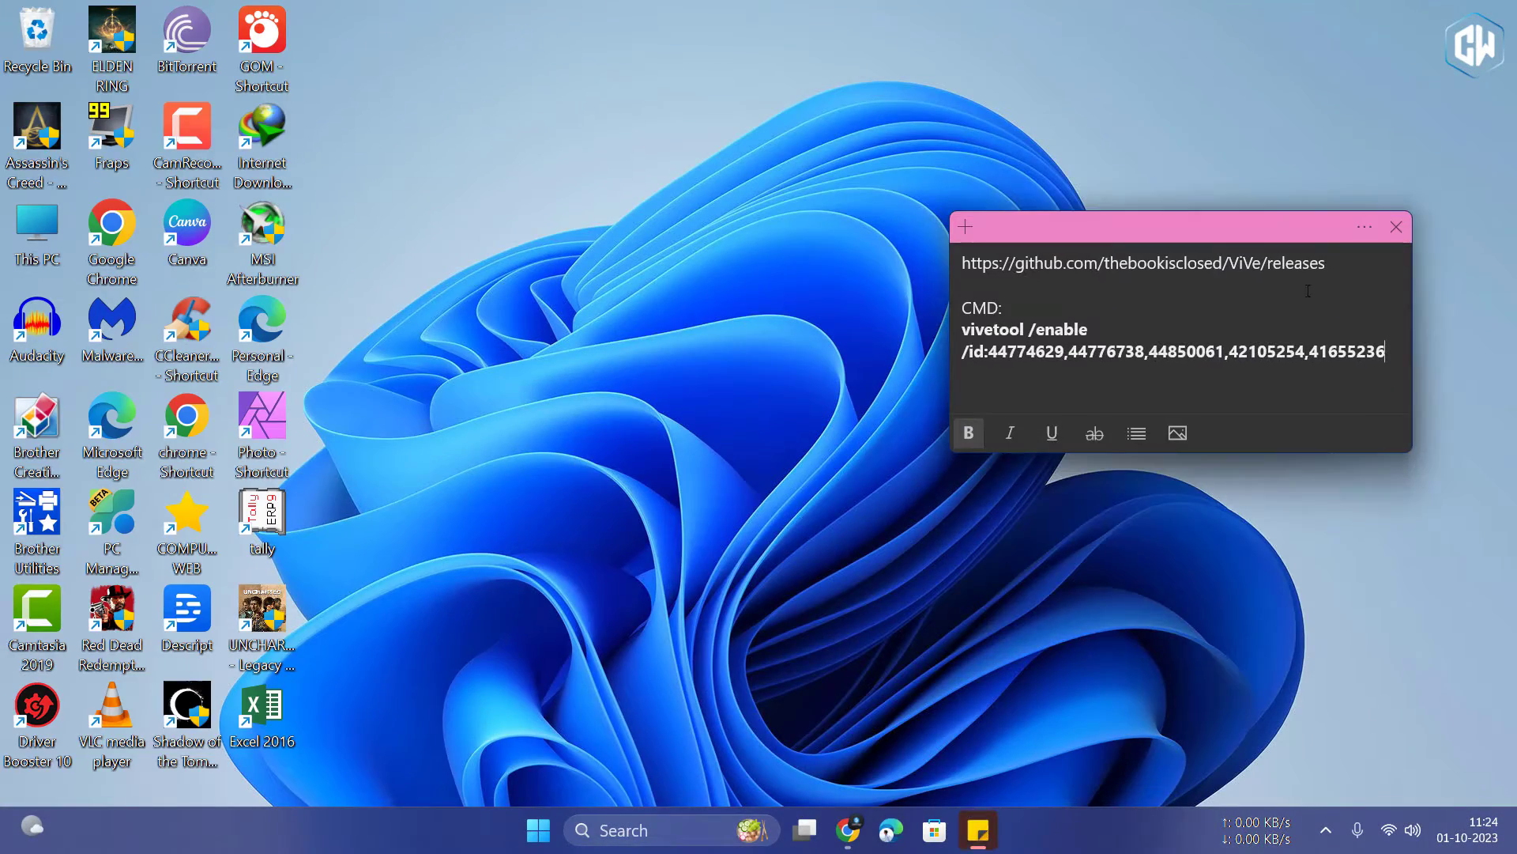
Download ViVeTool-v0.3.3.zip from github.com/thebookisclosed/ViVe/releases.
{"action": "triple_click", "coordinate": [1142, 263]}
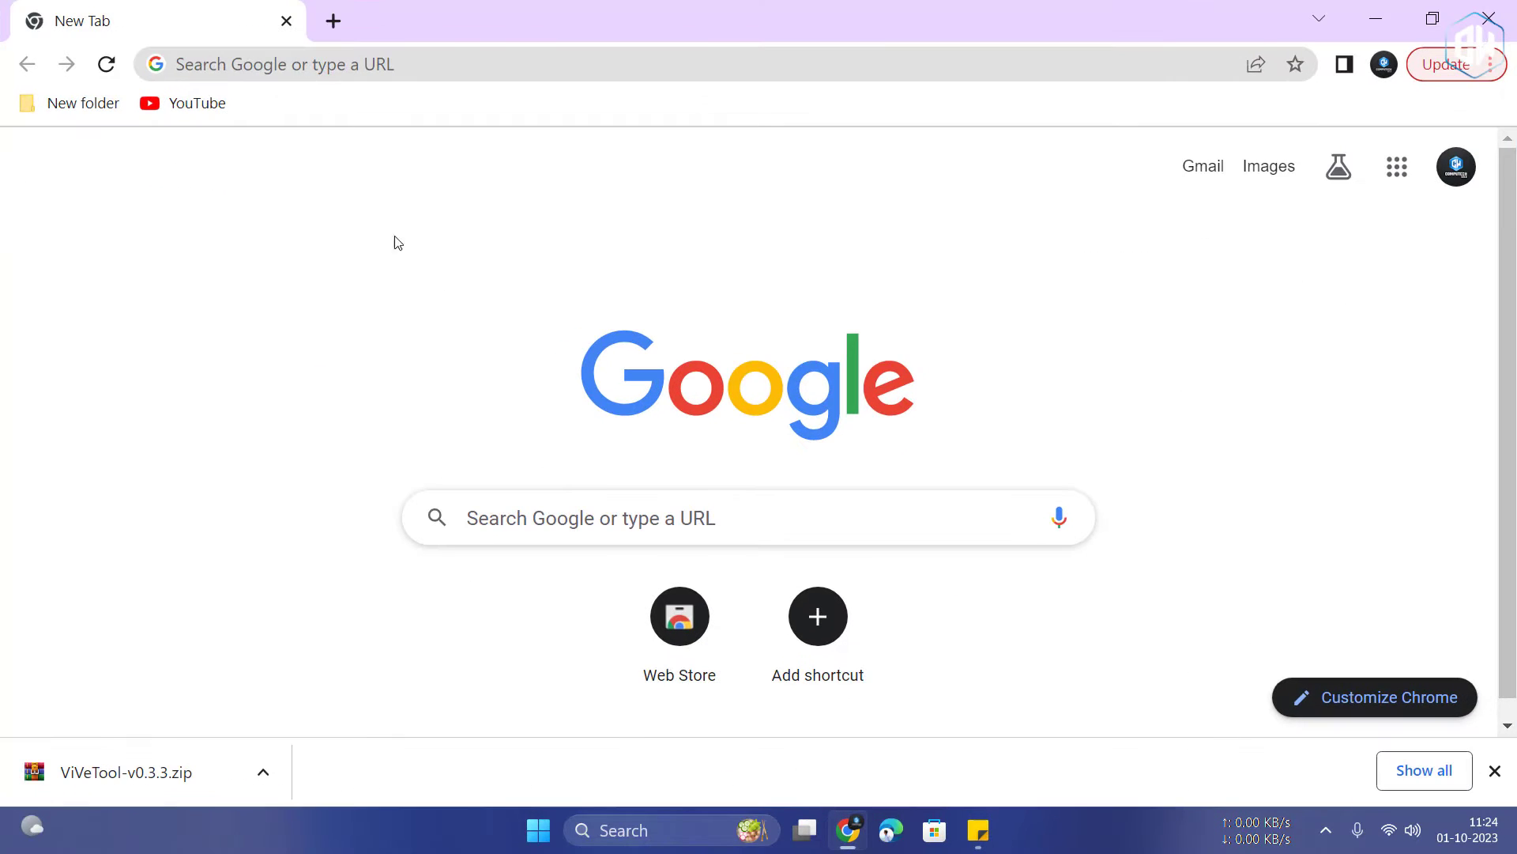
{"action": "type", "text": "https://github.com/thebookisclosed/ViVe/releases"}
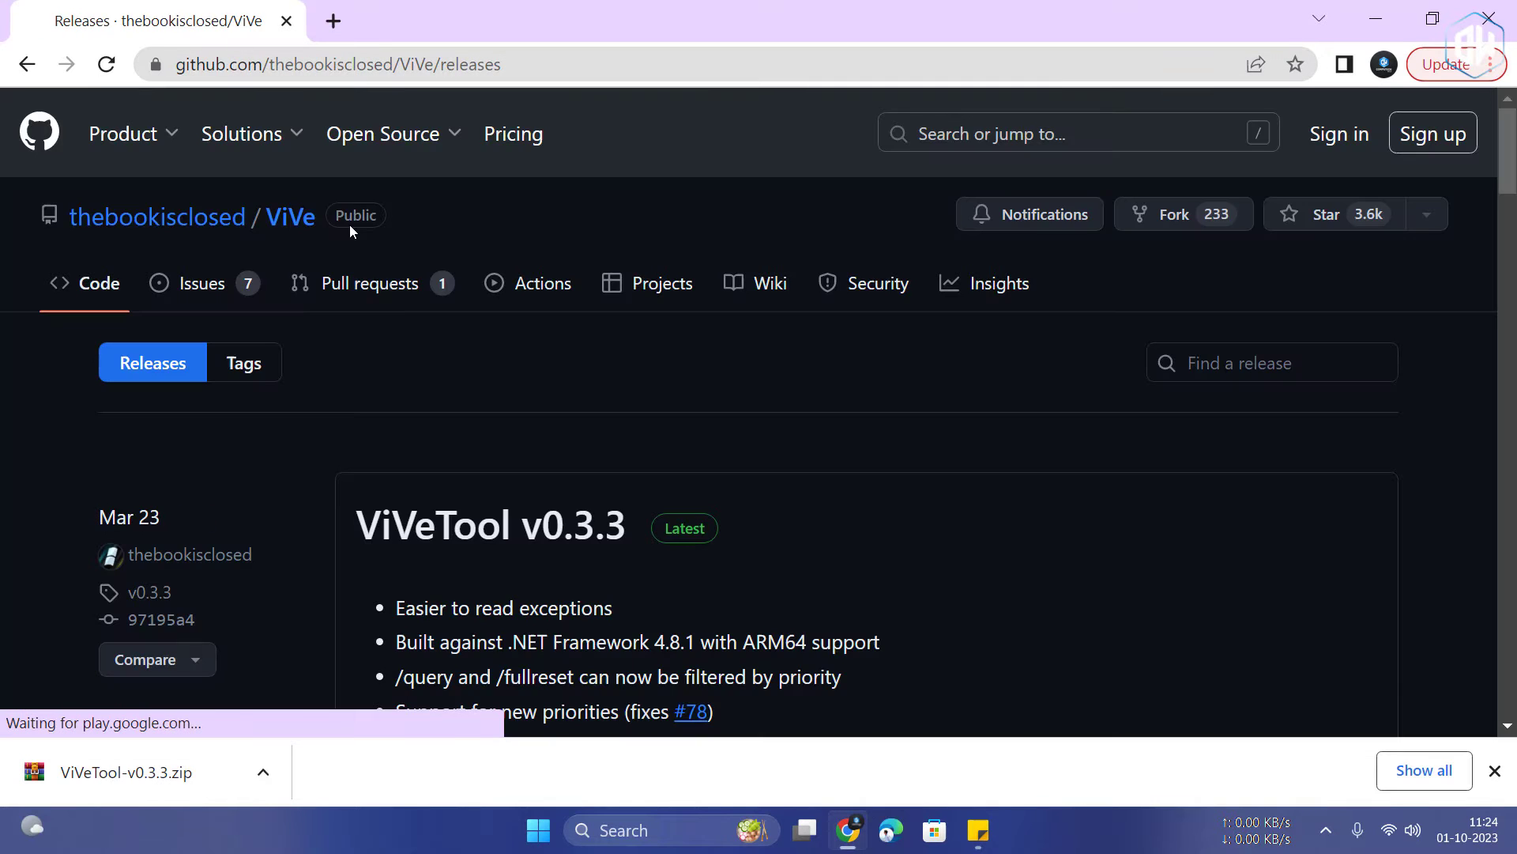
{"action": "scroll", "scroll_direction": "down", "scroll_amount": 3}
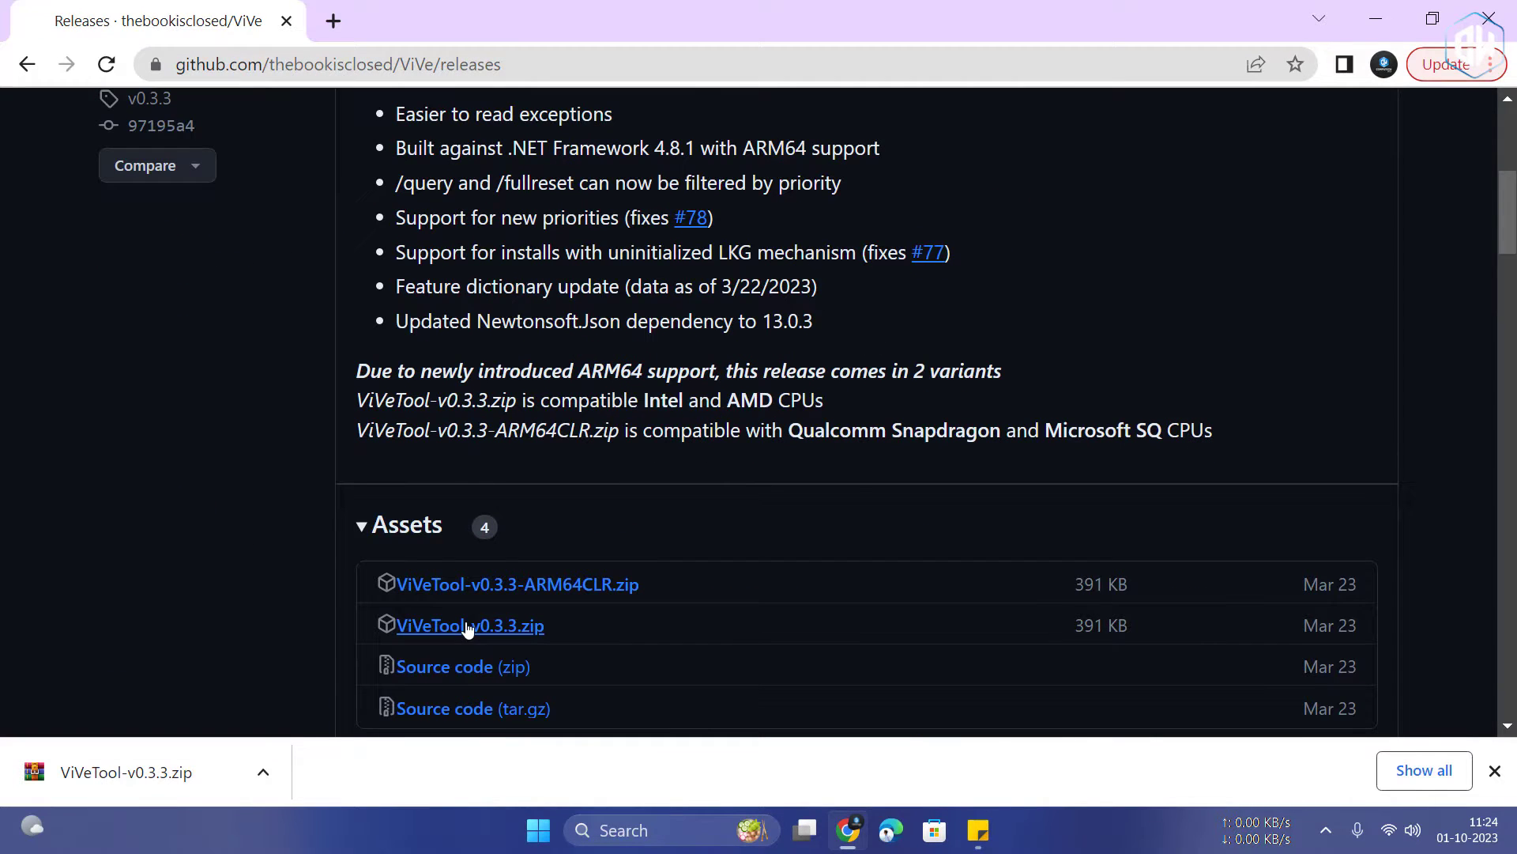
{"action": "left_click", "coordinate": [469, 625]}
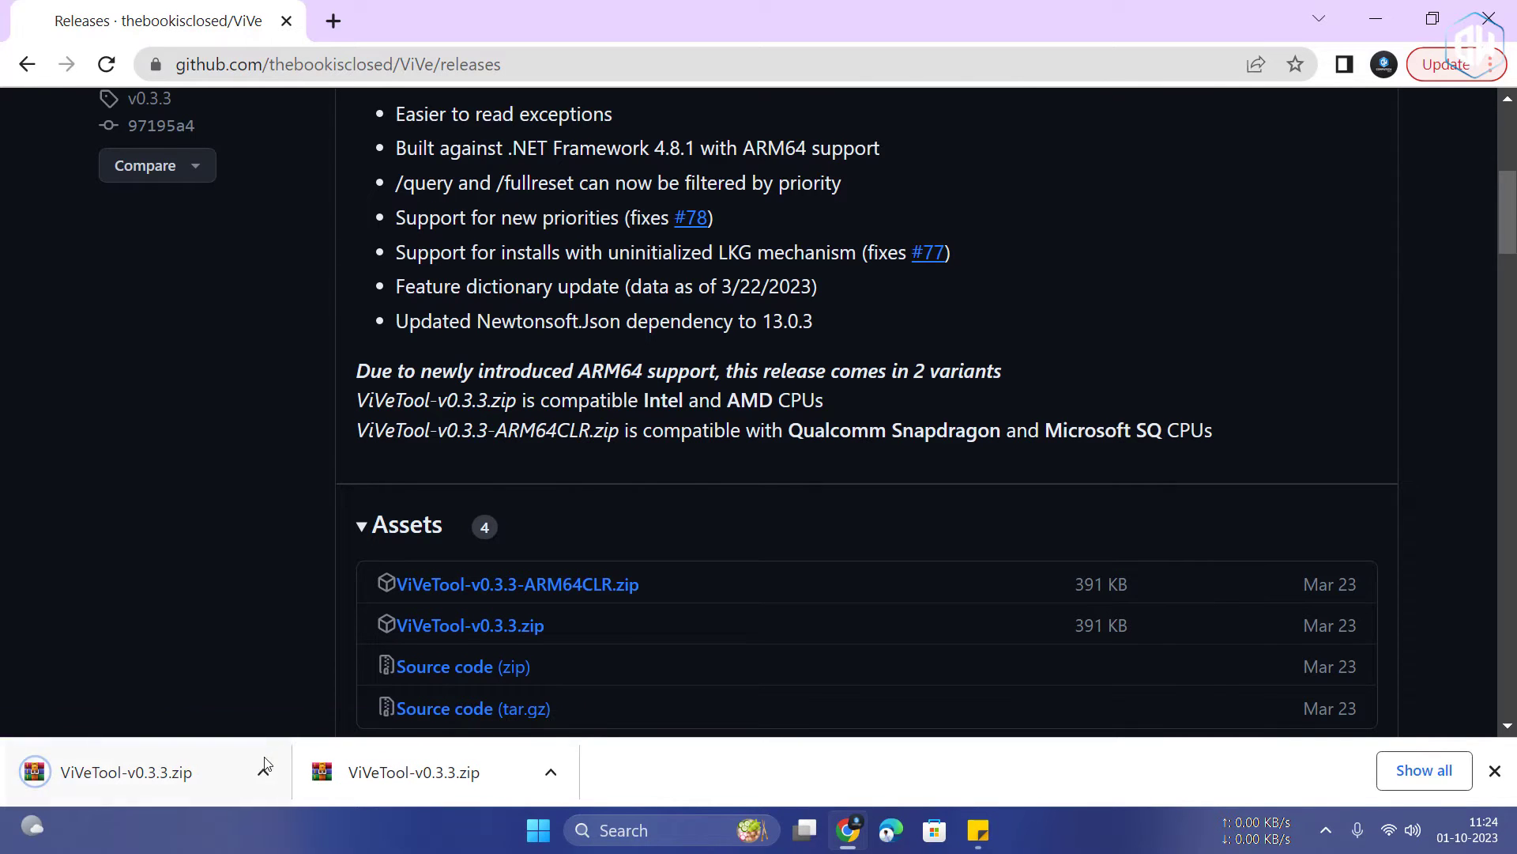
{"action": "mouse_move", "coordinate": [290, 697]}
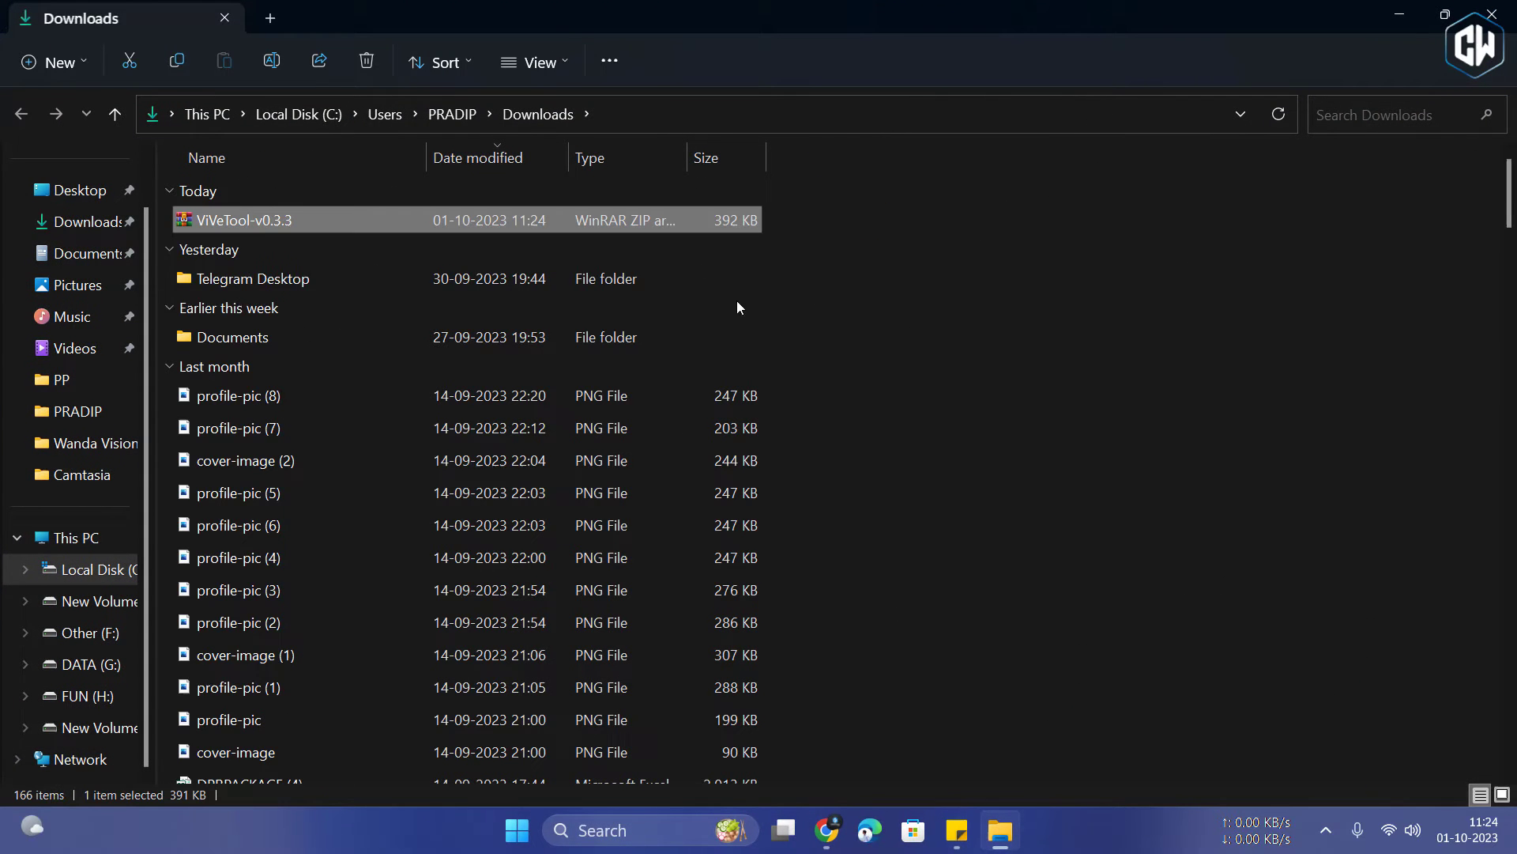
Extract ViVeTool-v0.3.3.zip with WinRAR into a ViVeTool-v0.3.3 folder and bring up its actions.
{"action": "right_click", "coordinate": [240, 220]}
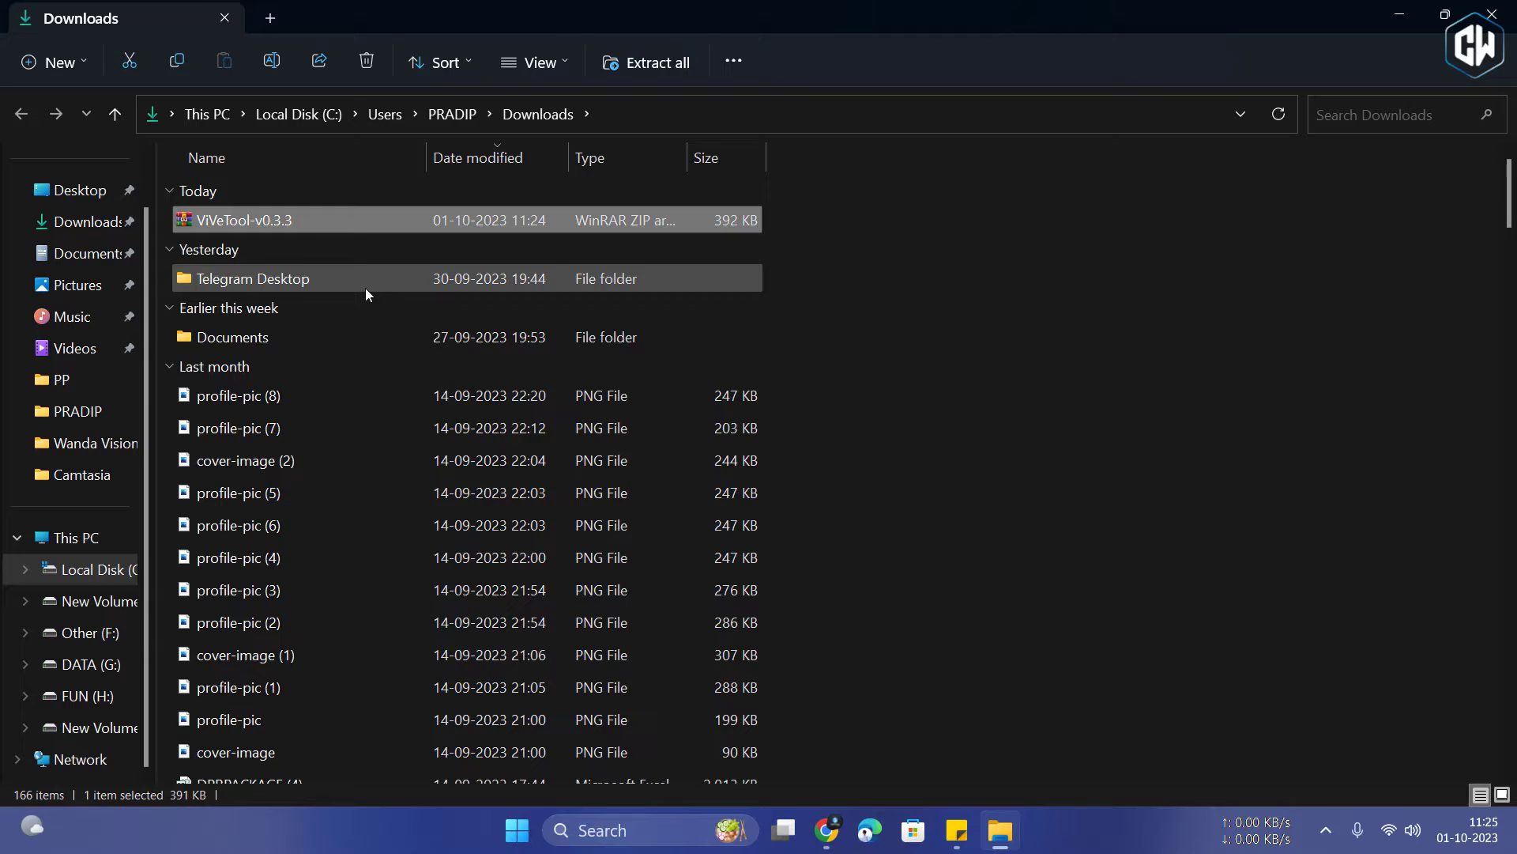
{"action": "double_click", "coordinate": [247, 220]}
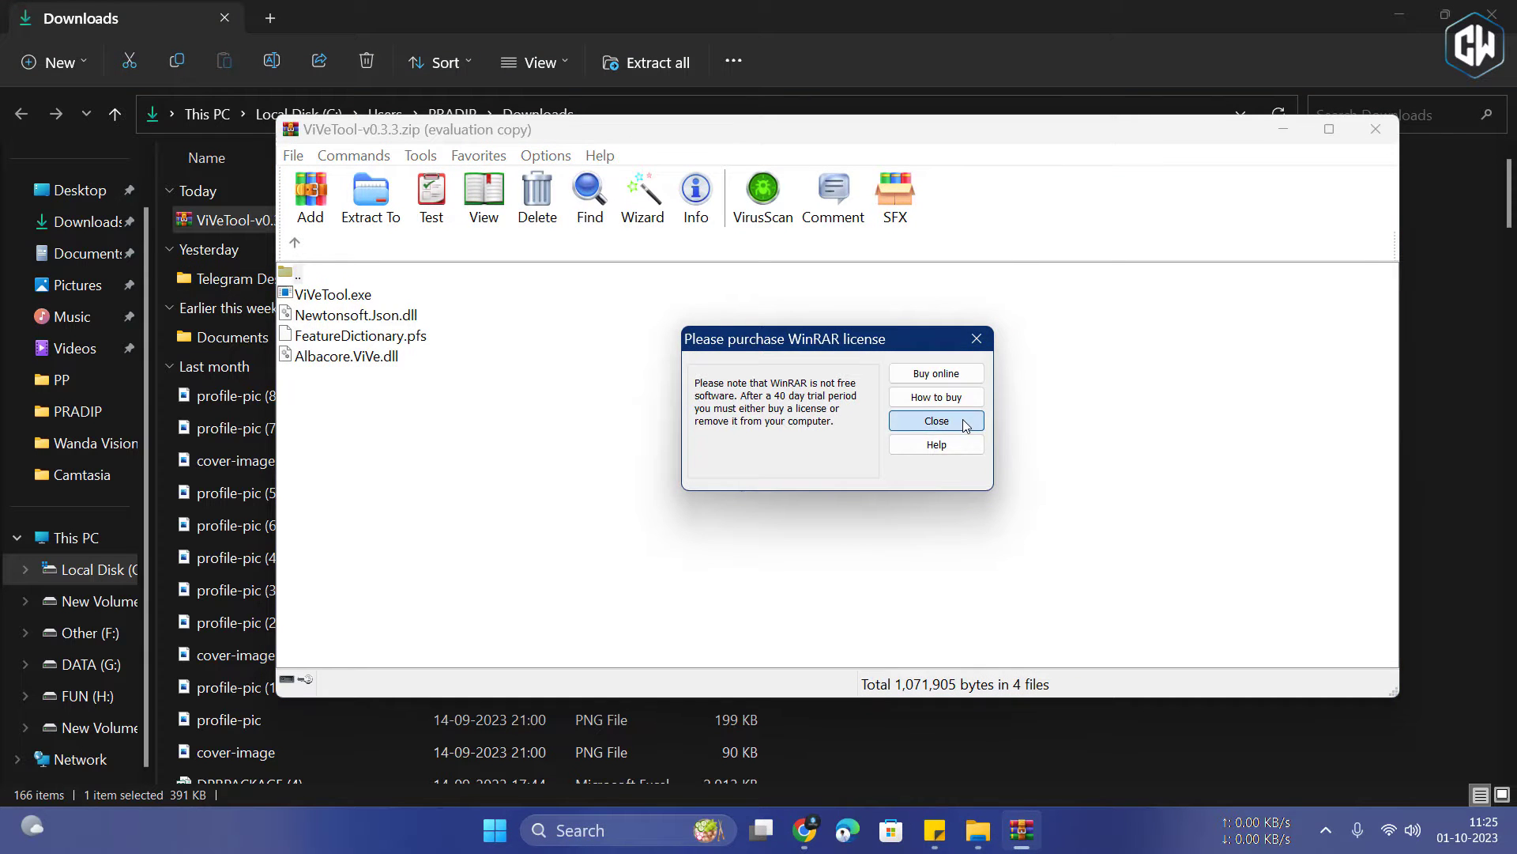
{"action": "left_click", "coordinate": [934, 420]}
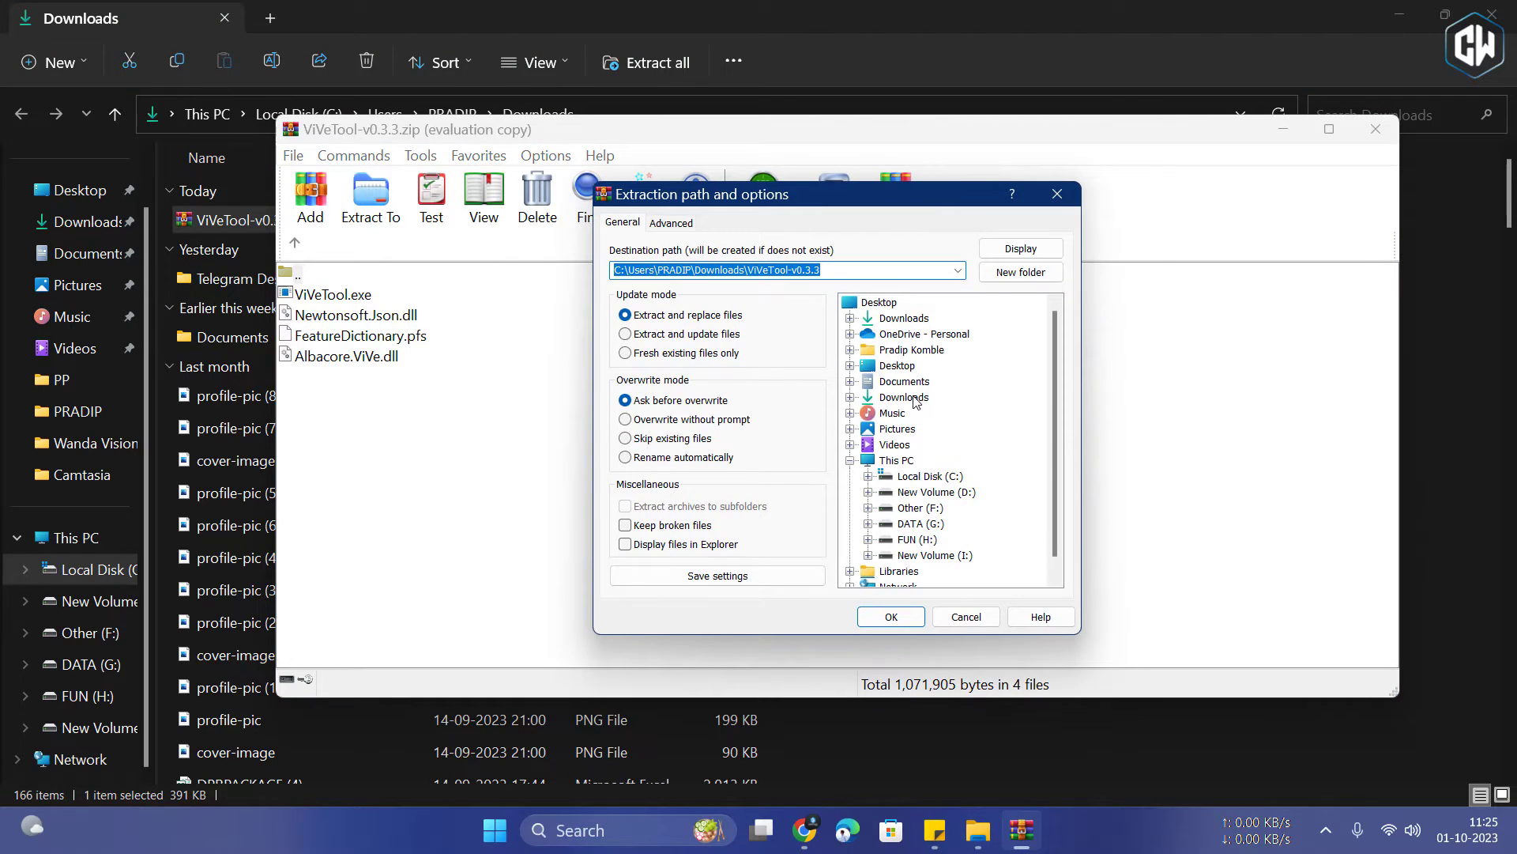
{"action": "left_click", "coordinate": [902, 397]}
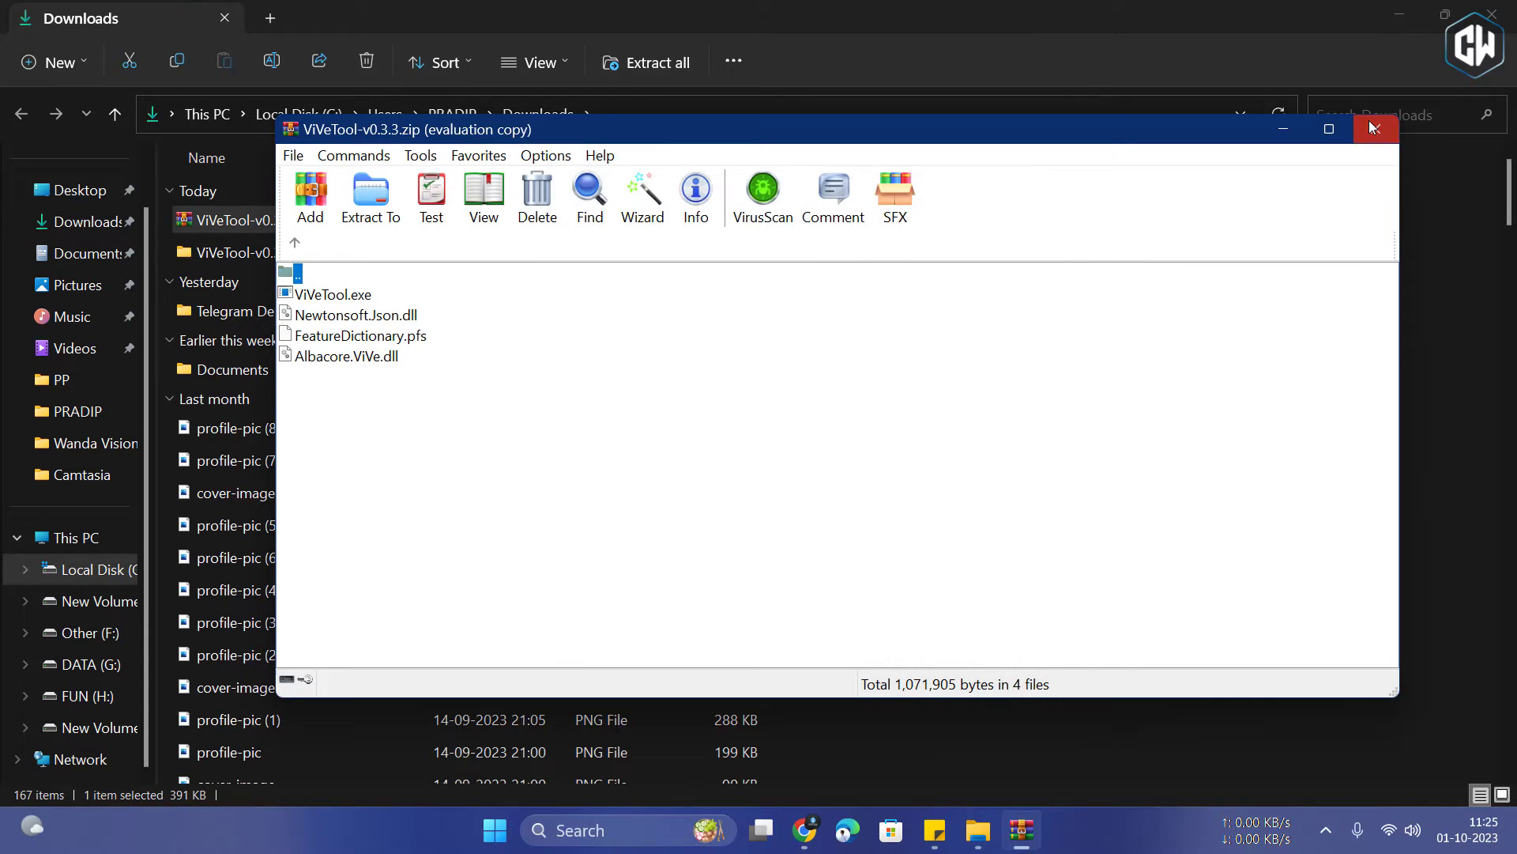
{"action": "left_click", "coordinate": [1374, 129]}
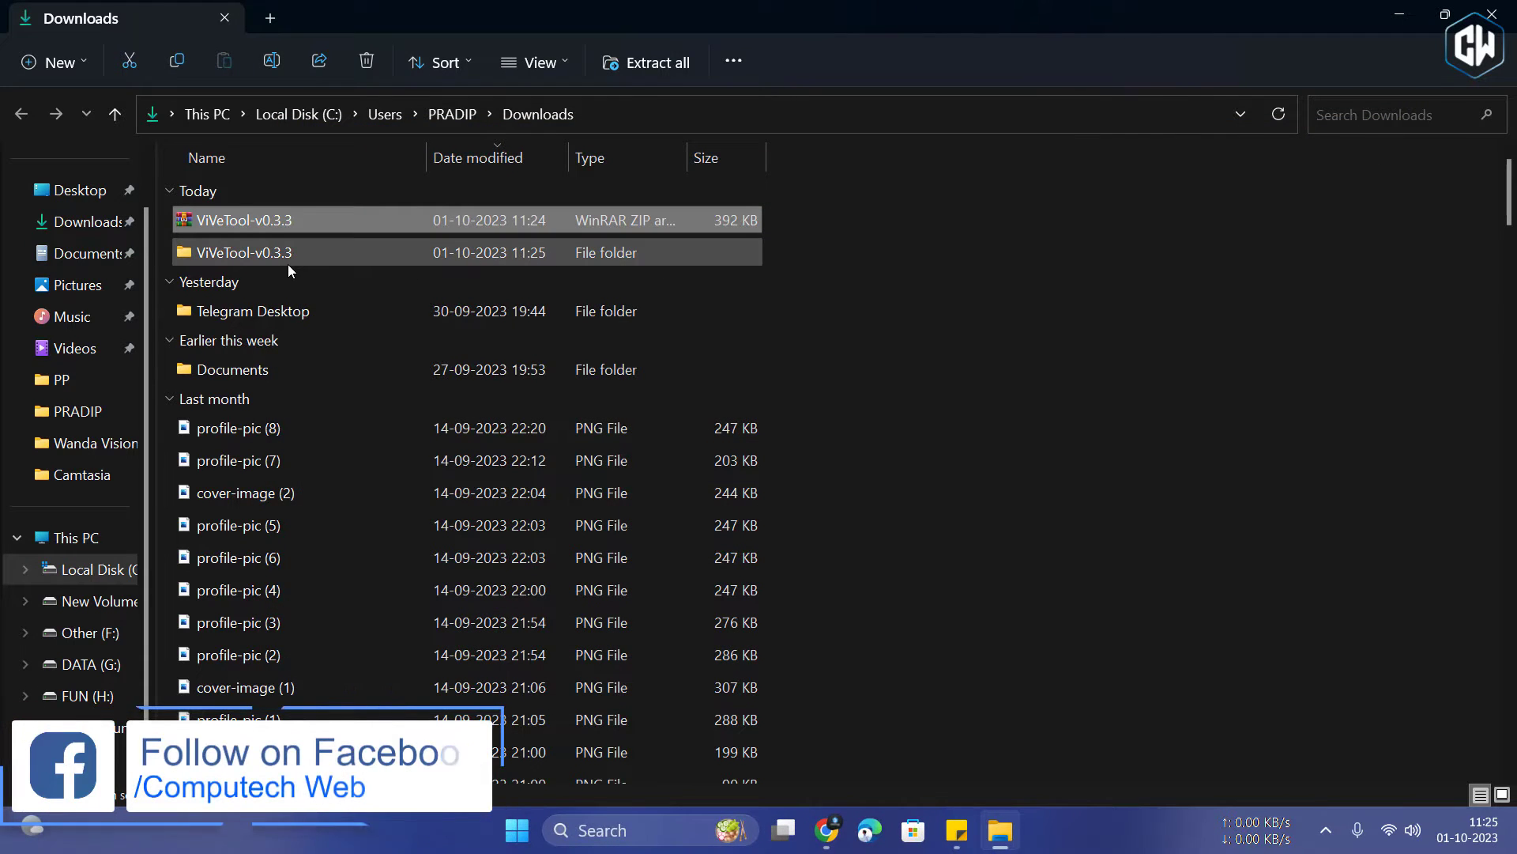
{"action": "right_click", "coordinate": [241, 252]}
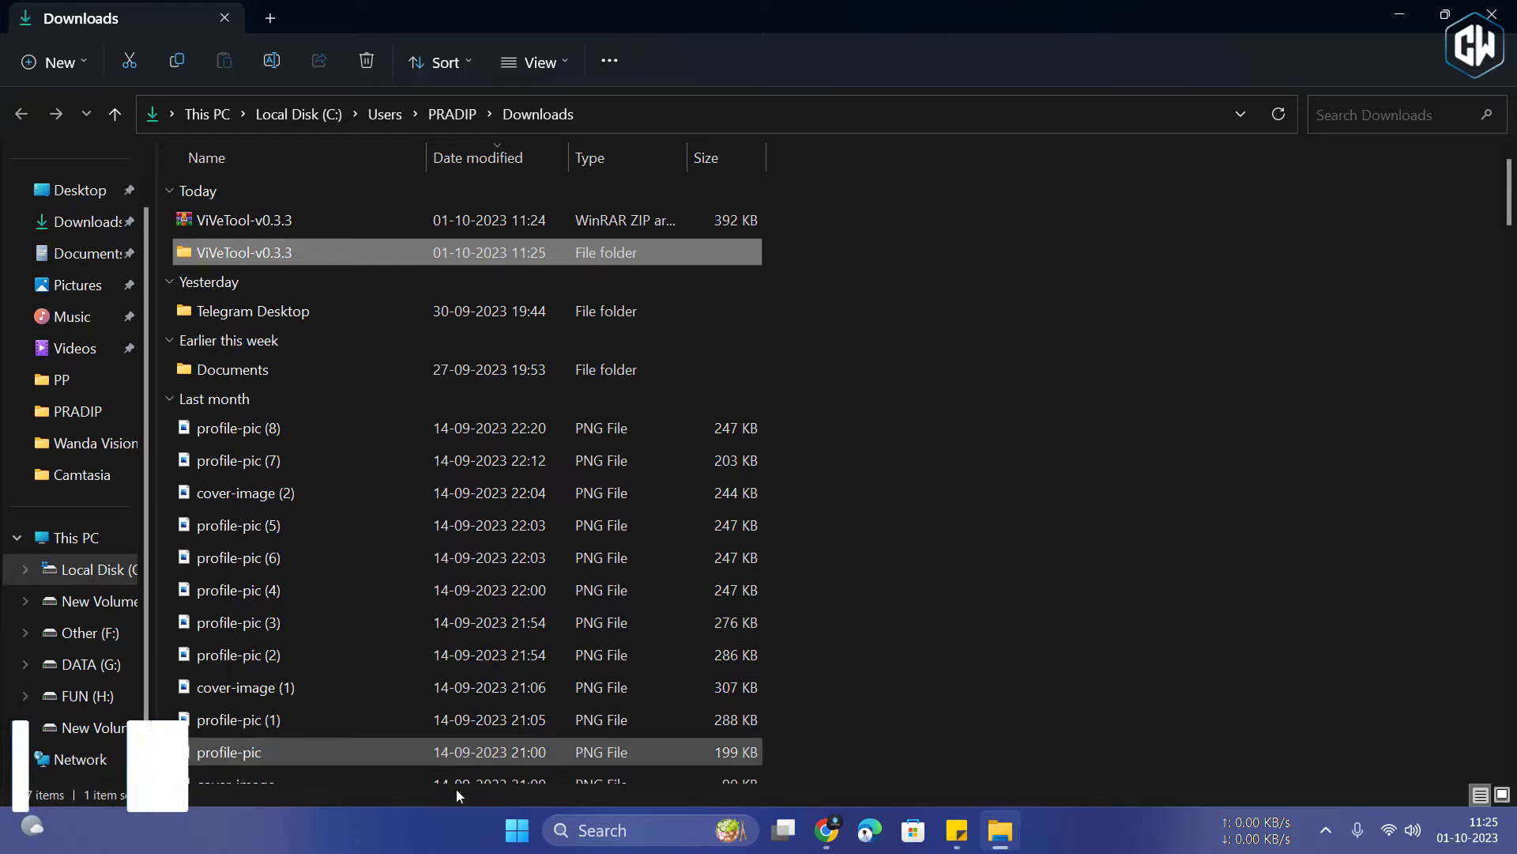
Launch Command Prompt as administrator from a cmd search.
{"action": "left_click", "coordinate": [600, 829]}
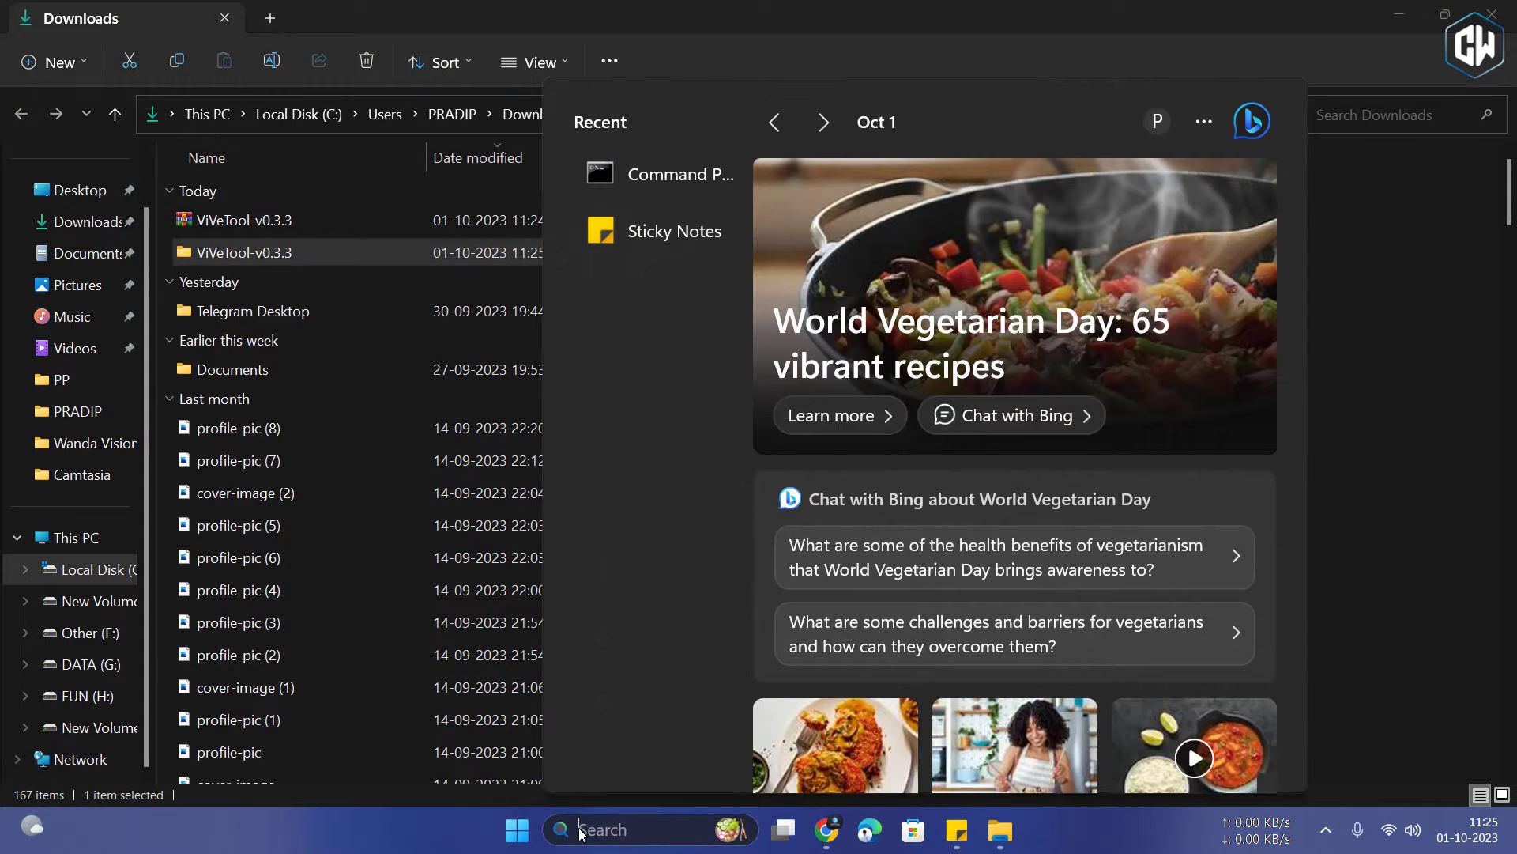
{"action": "type", "text": "cmd"}
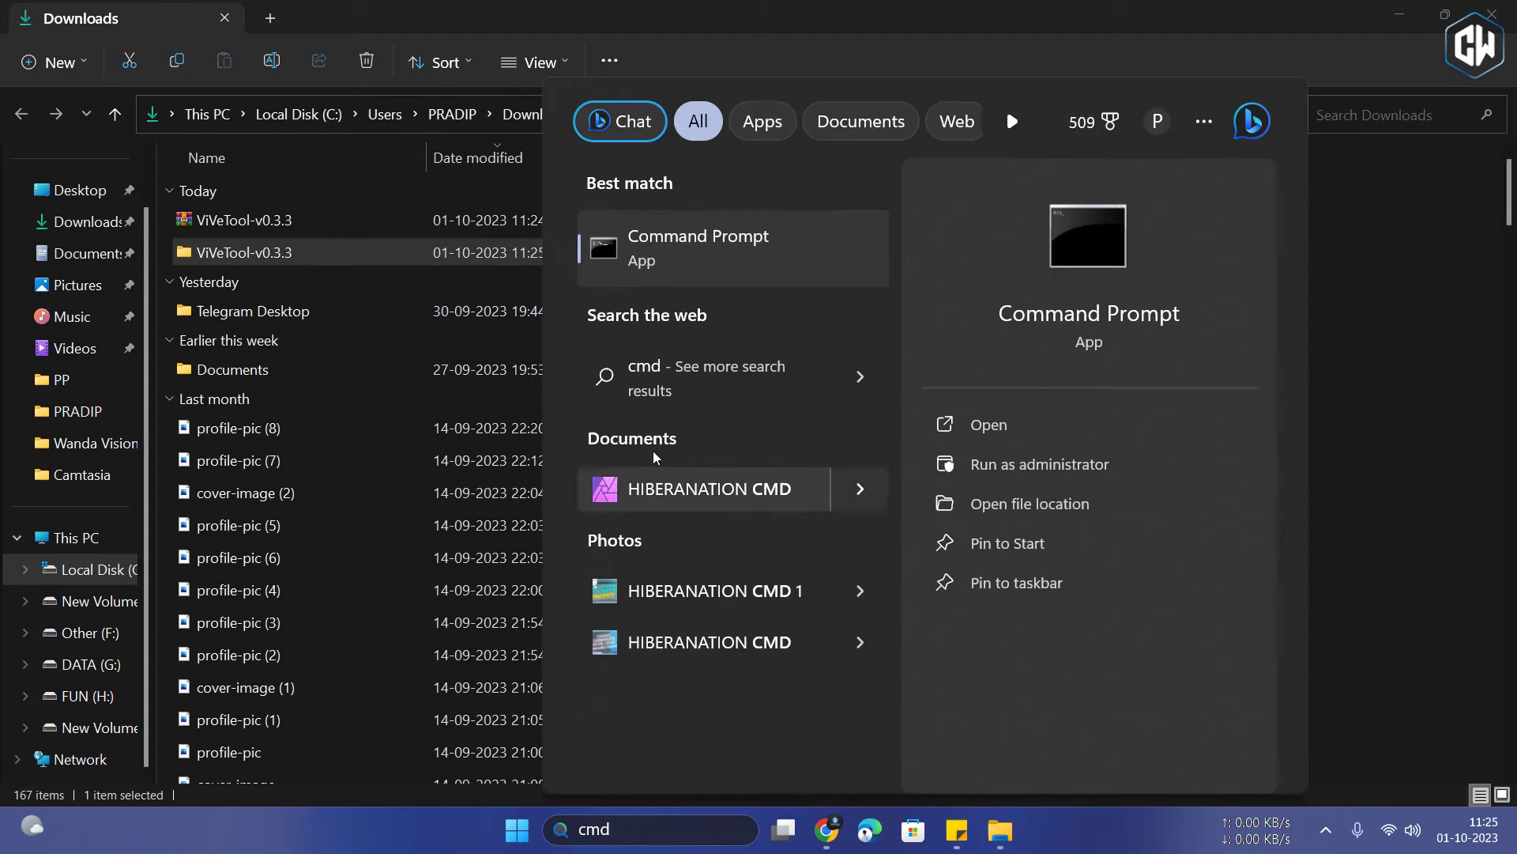
{"action": "right_click", "coordinate": [697, 248]}
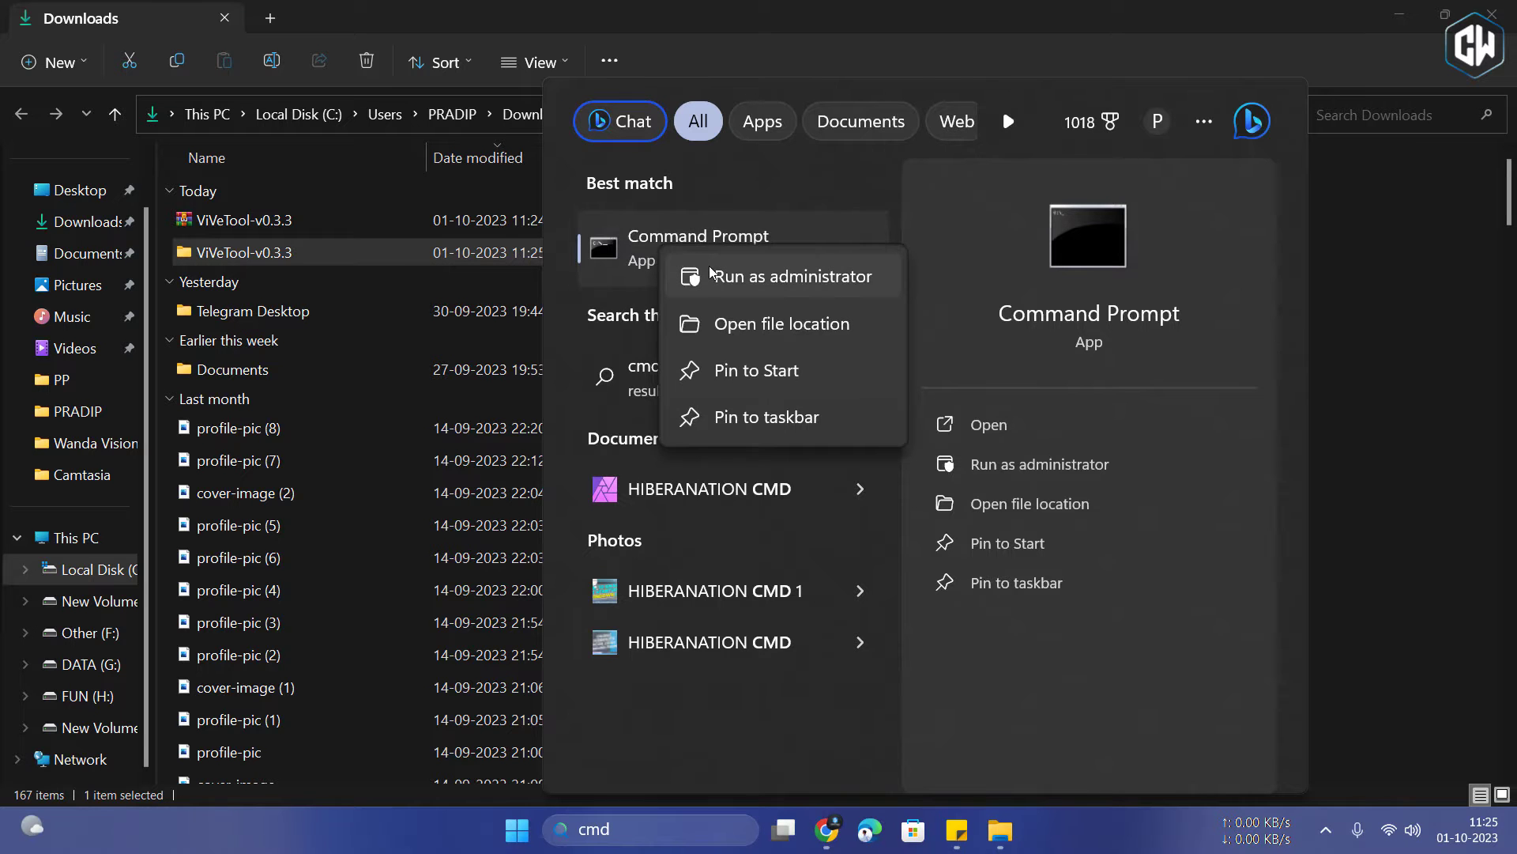
{"action": "left_click", "coordinate": [795, 275]}
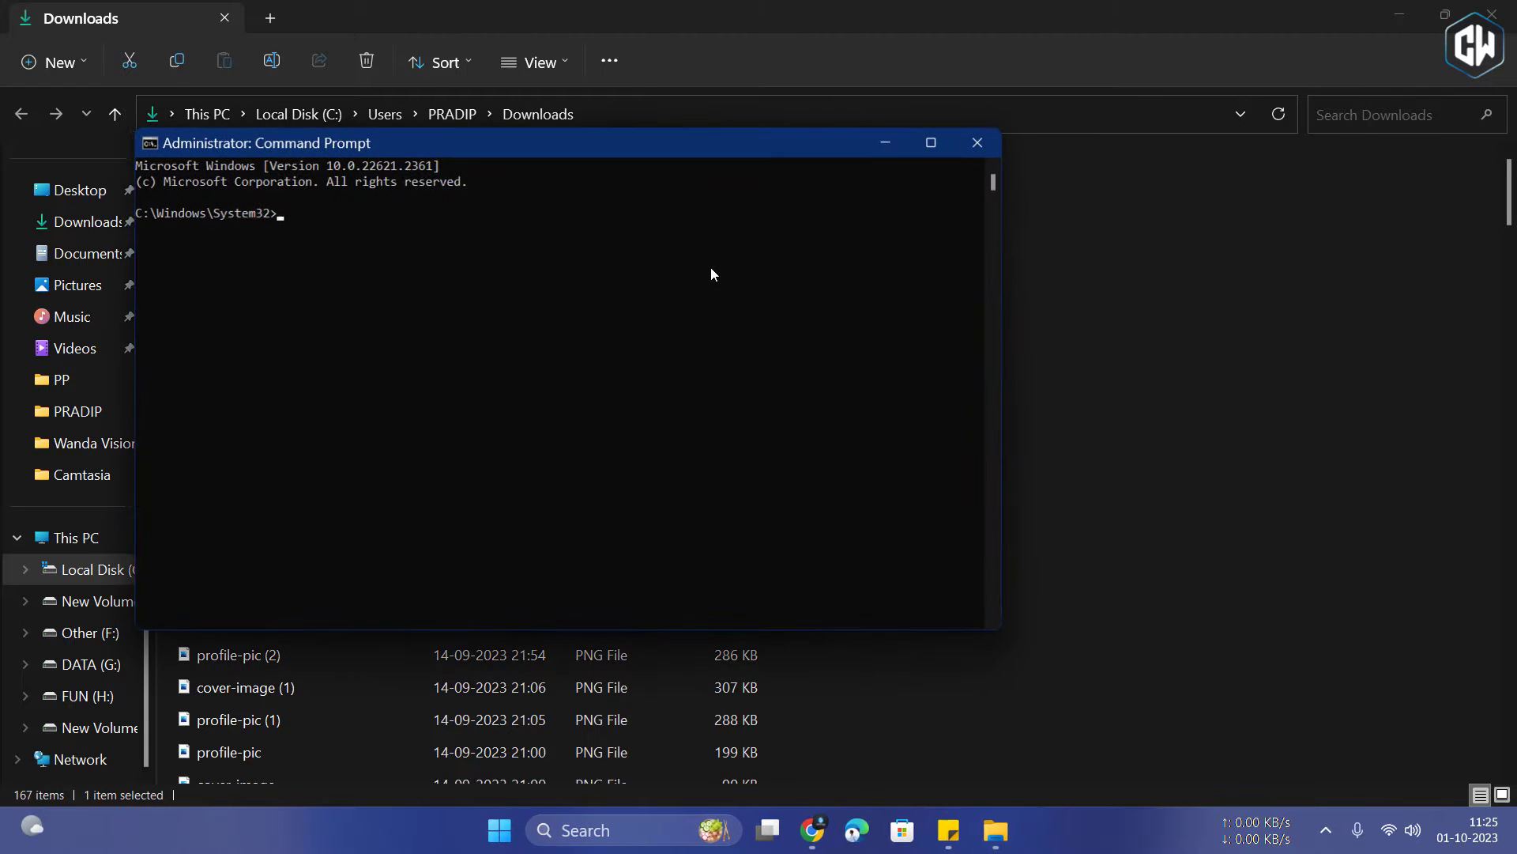
Change directory to C:\Users\PRADIP\Downloads\ViVeTool-v0.3.3.
{"action": "left_click", "coordinate": [930, 142]}
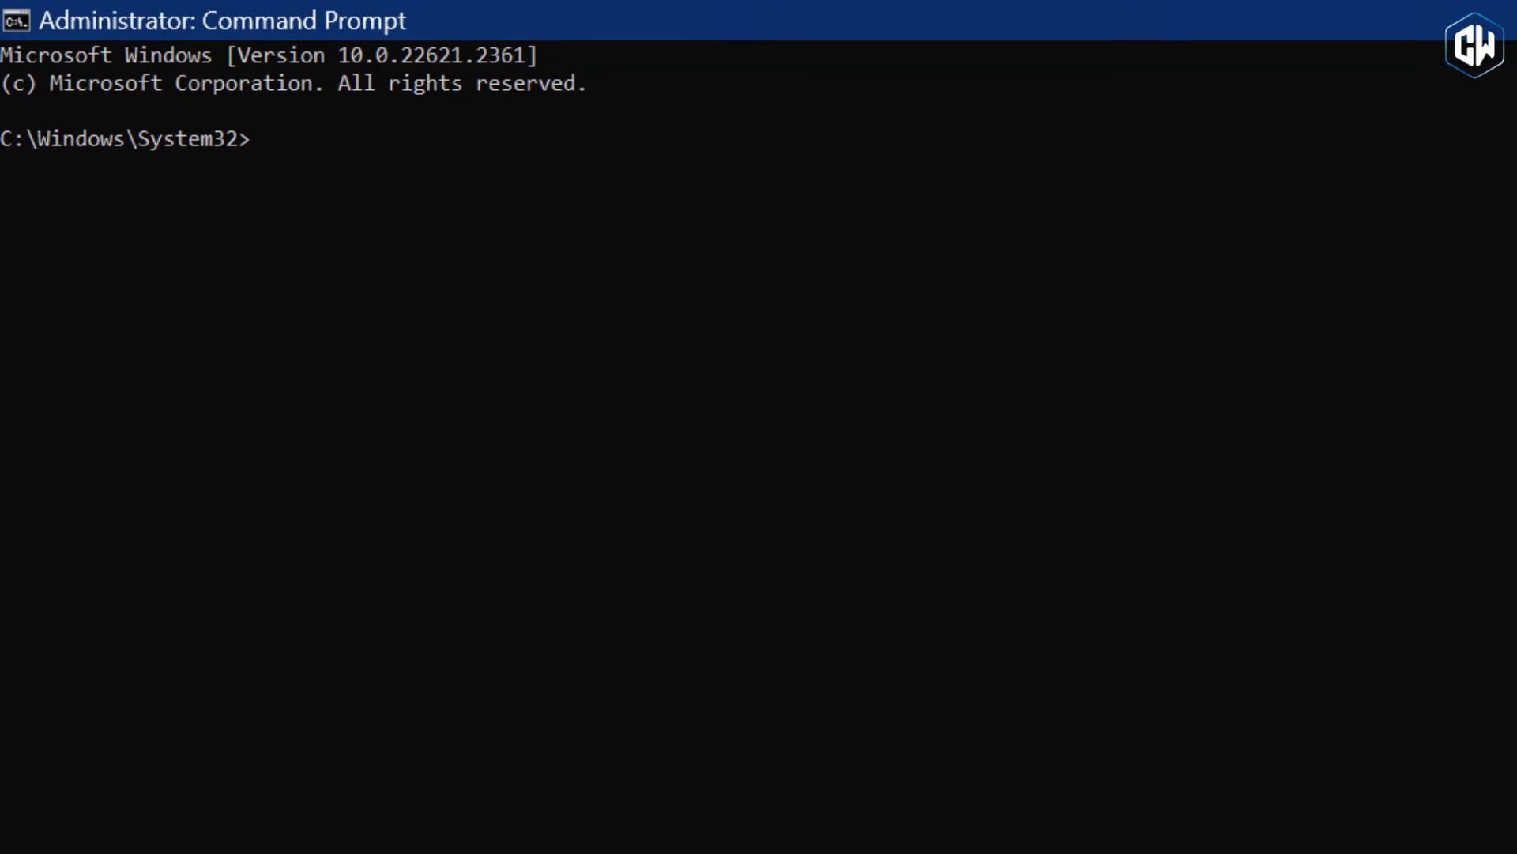
{"action": "type", "text": "cd"}
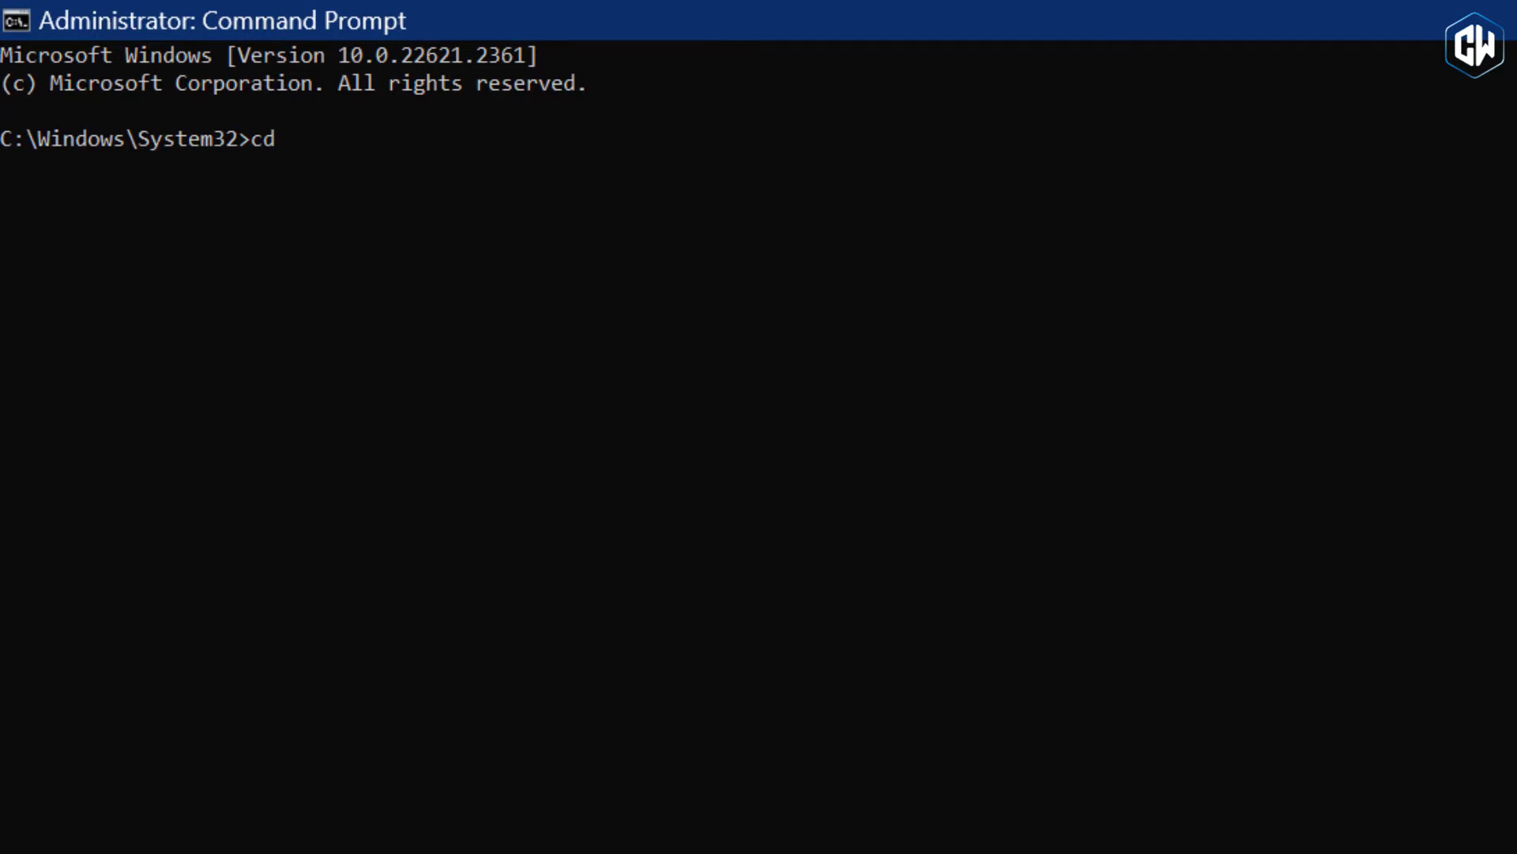
{"action": "type", "text": "\"C:\\Users\\PRADIP\\Downloads\\ViVeTool-v0.3.3\""}
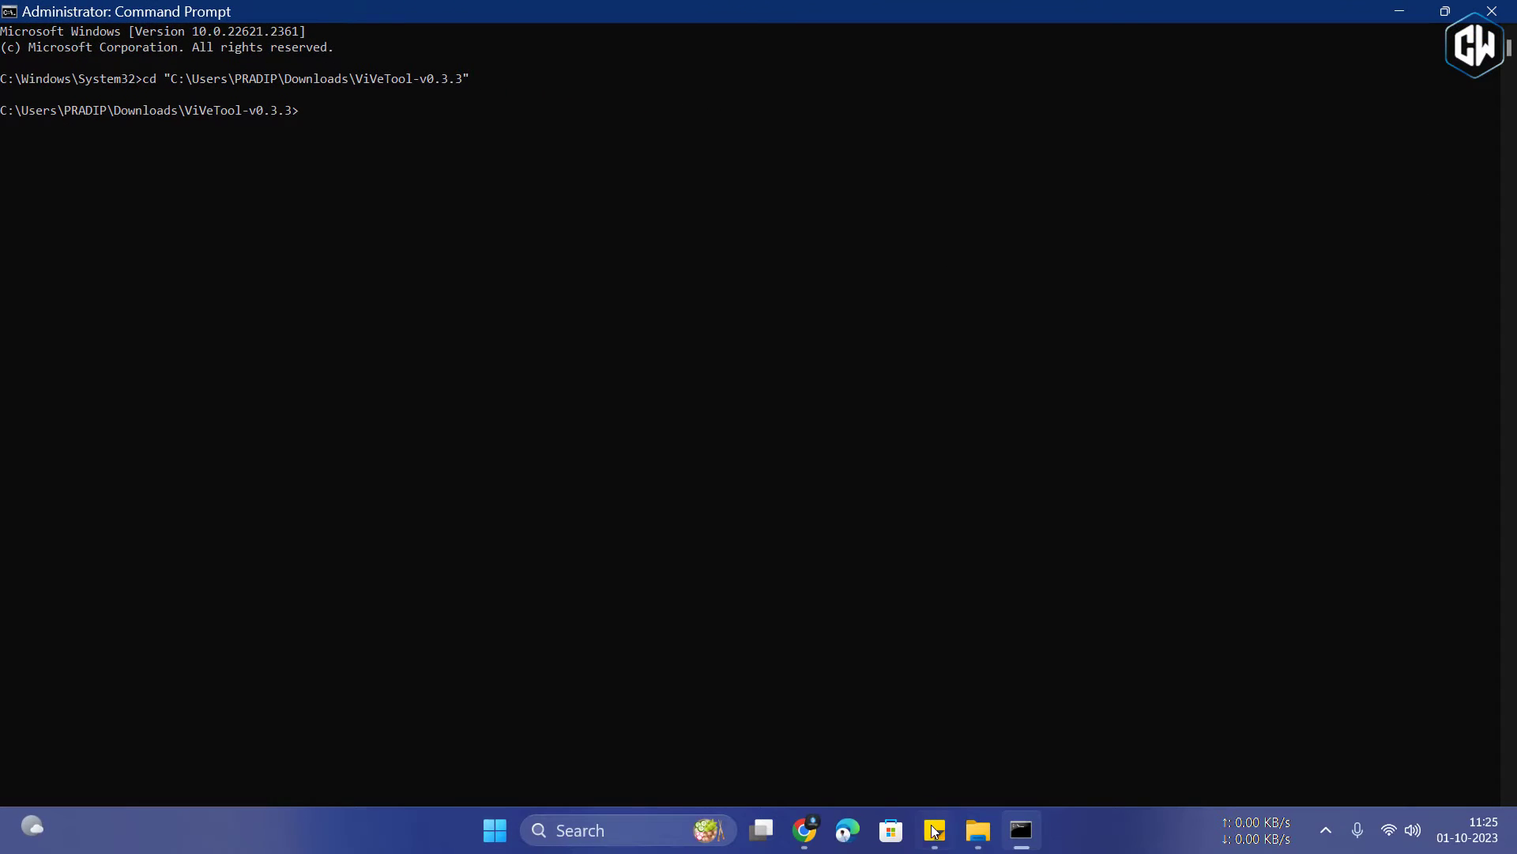
Run vivetool /enable /id:44774629,44776738,44850061,42105254,41655236.
{"action": "left_click", "coordinate": [933, 829]}
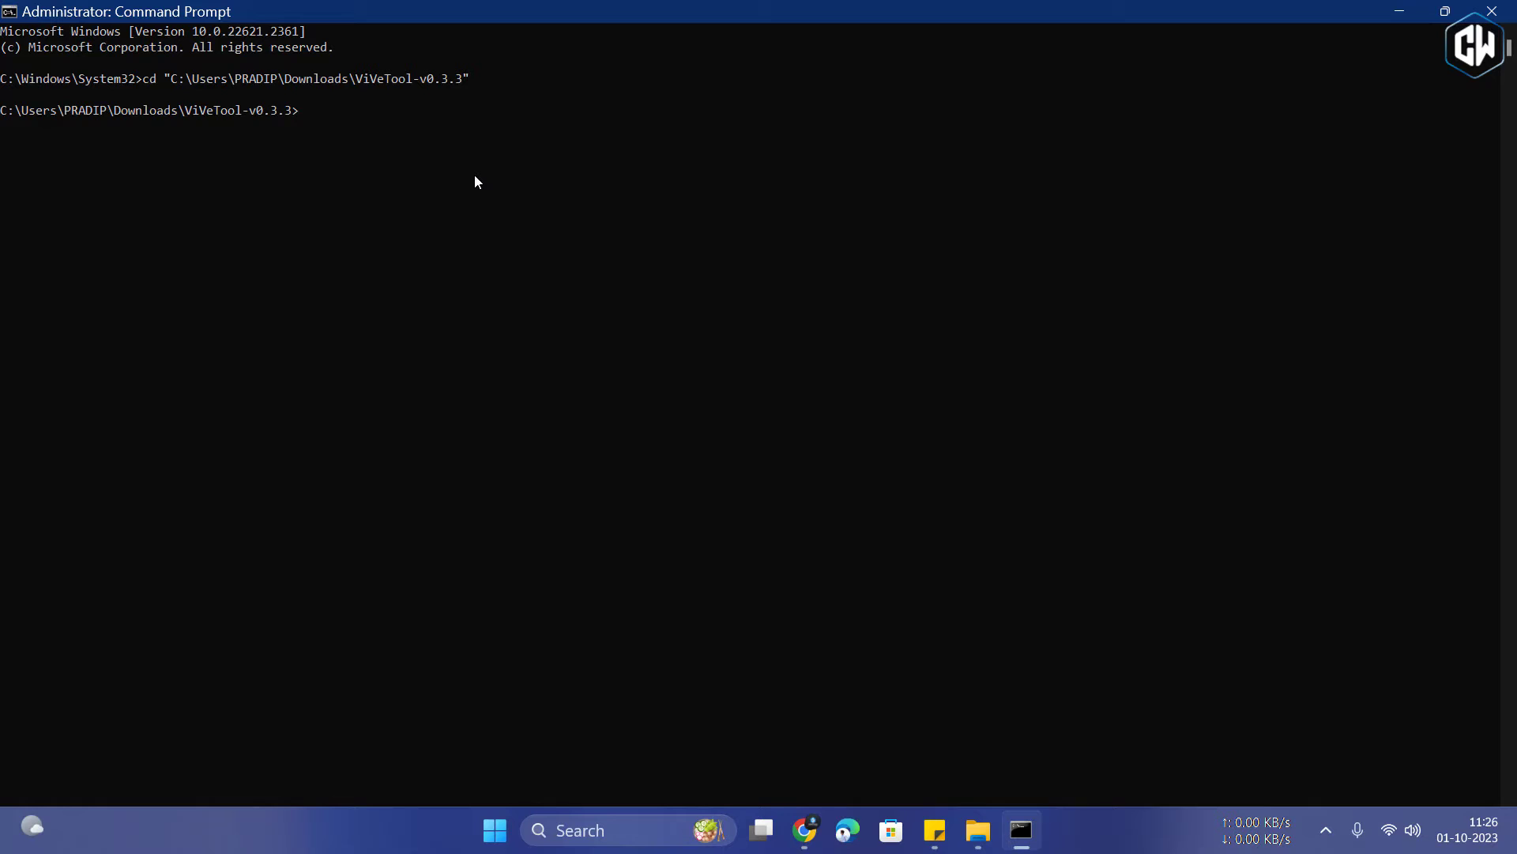
{"action": "type", "text": "vivetool /enable /id:44774629,44776738,44850061,42105254,41655236"}
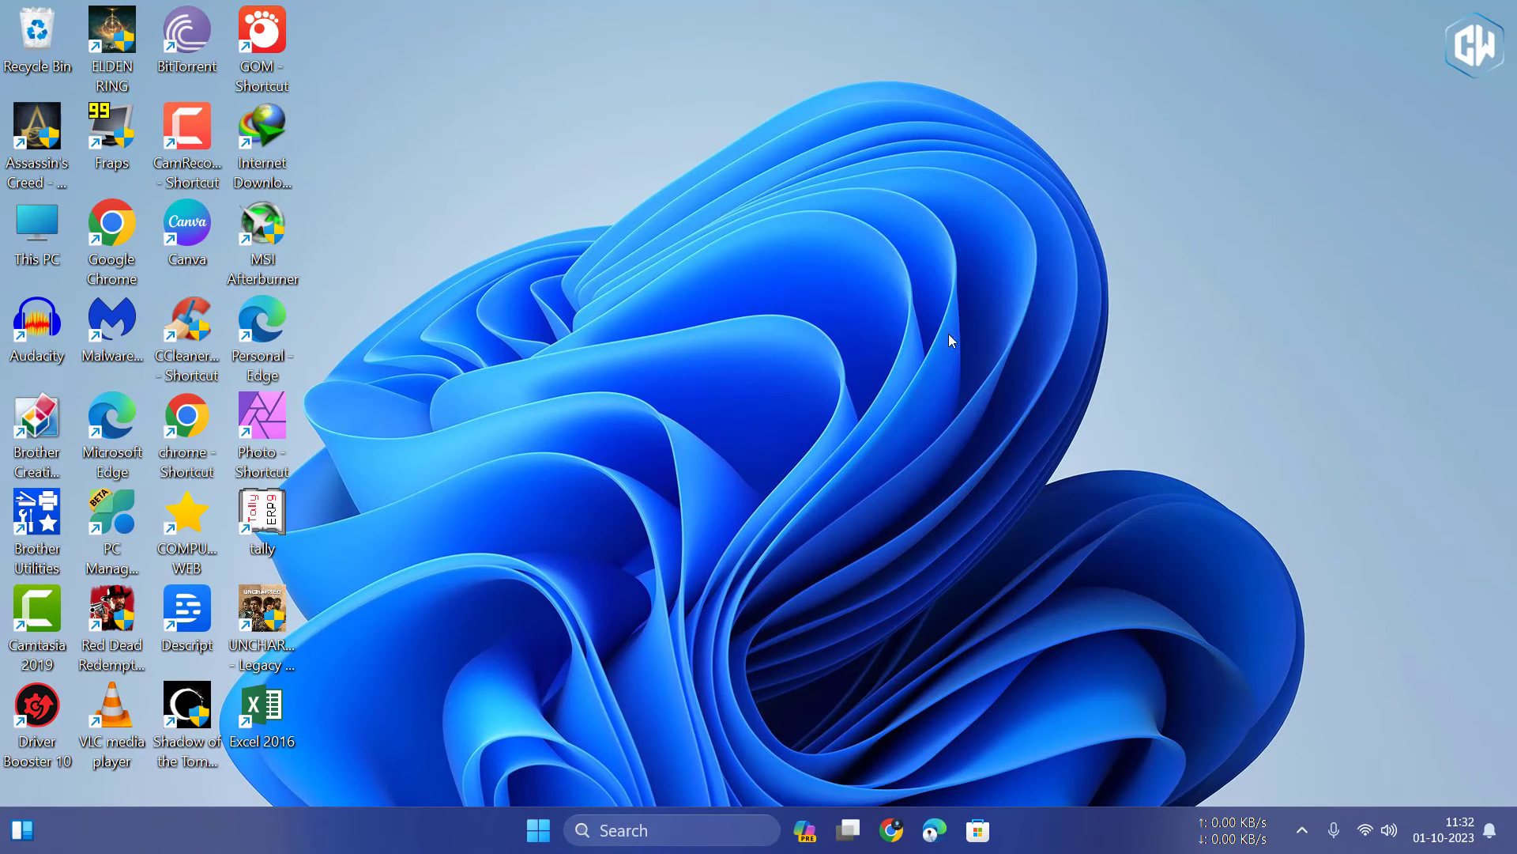
{"action": "mouse_move", "coordinate": [806, 829]}
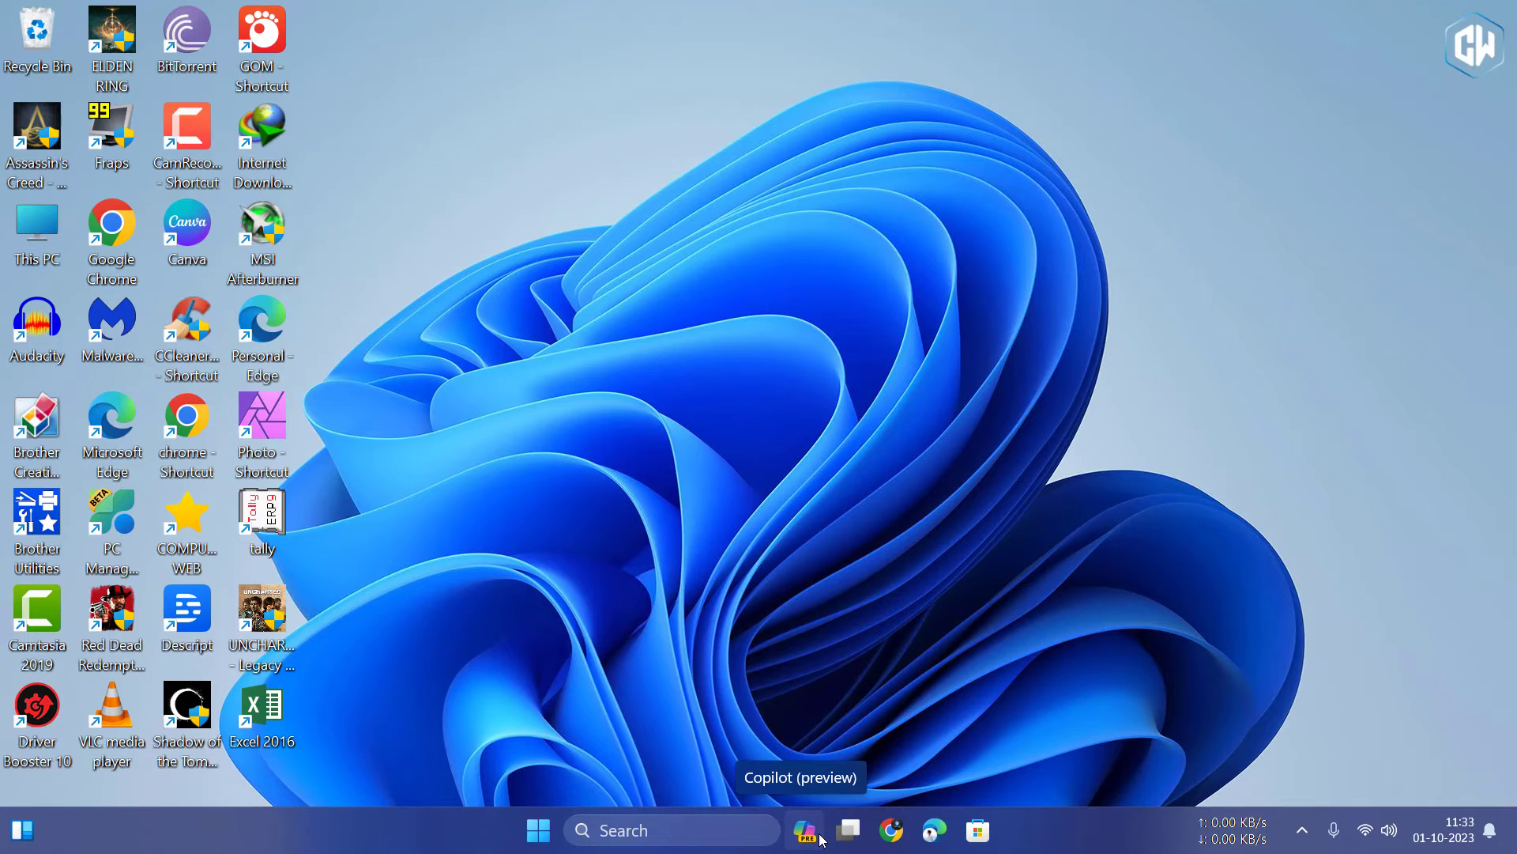
{"action": "left_click", "coordinate": [807, 829]}
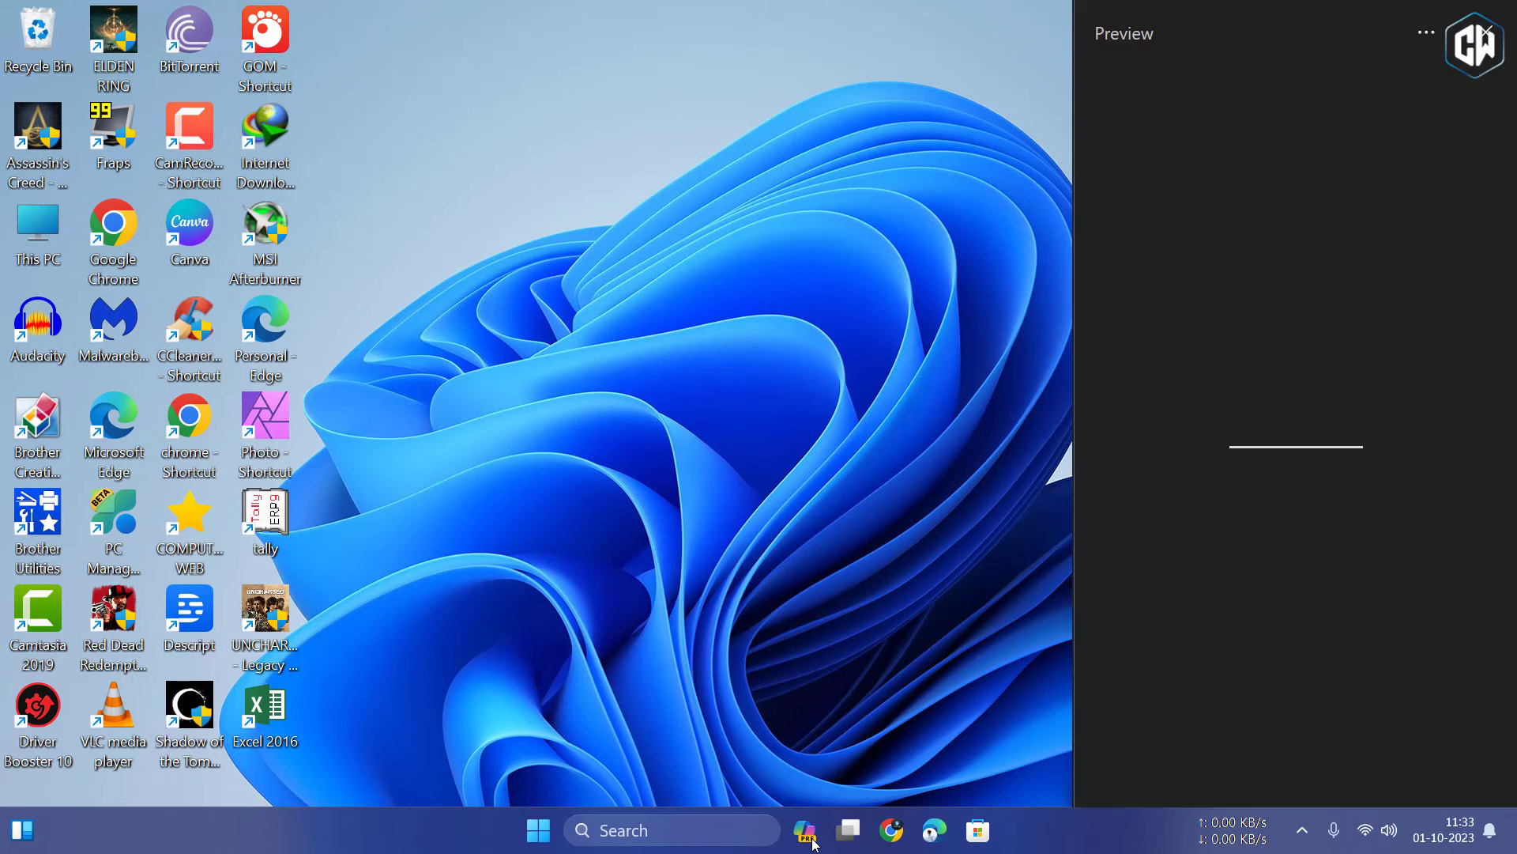
{"action": "left_click", "coordinate": [806, 831]}
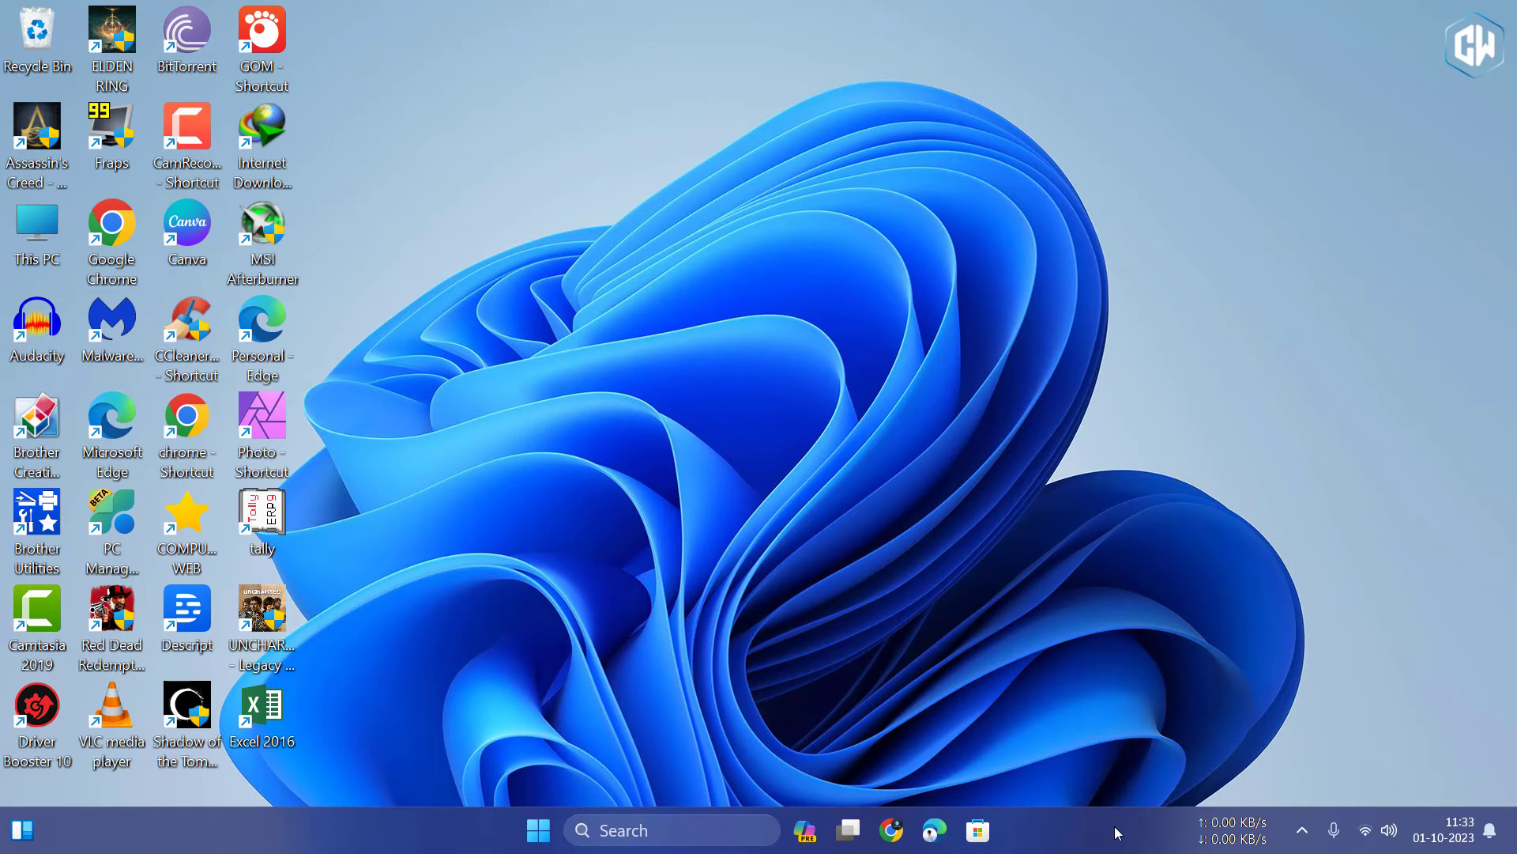
{"action": "right_click", "coordinate": [1117, 831]}
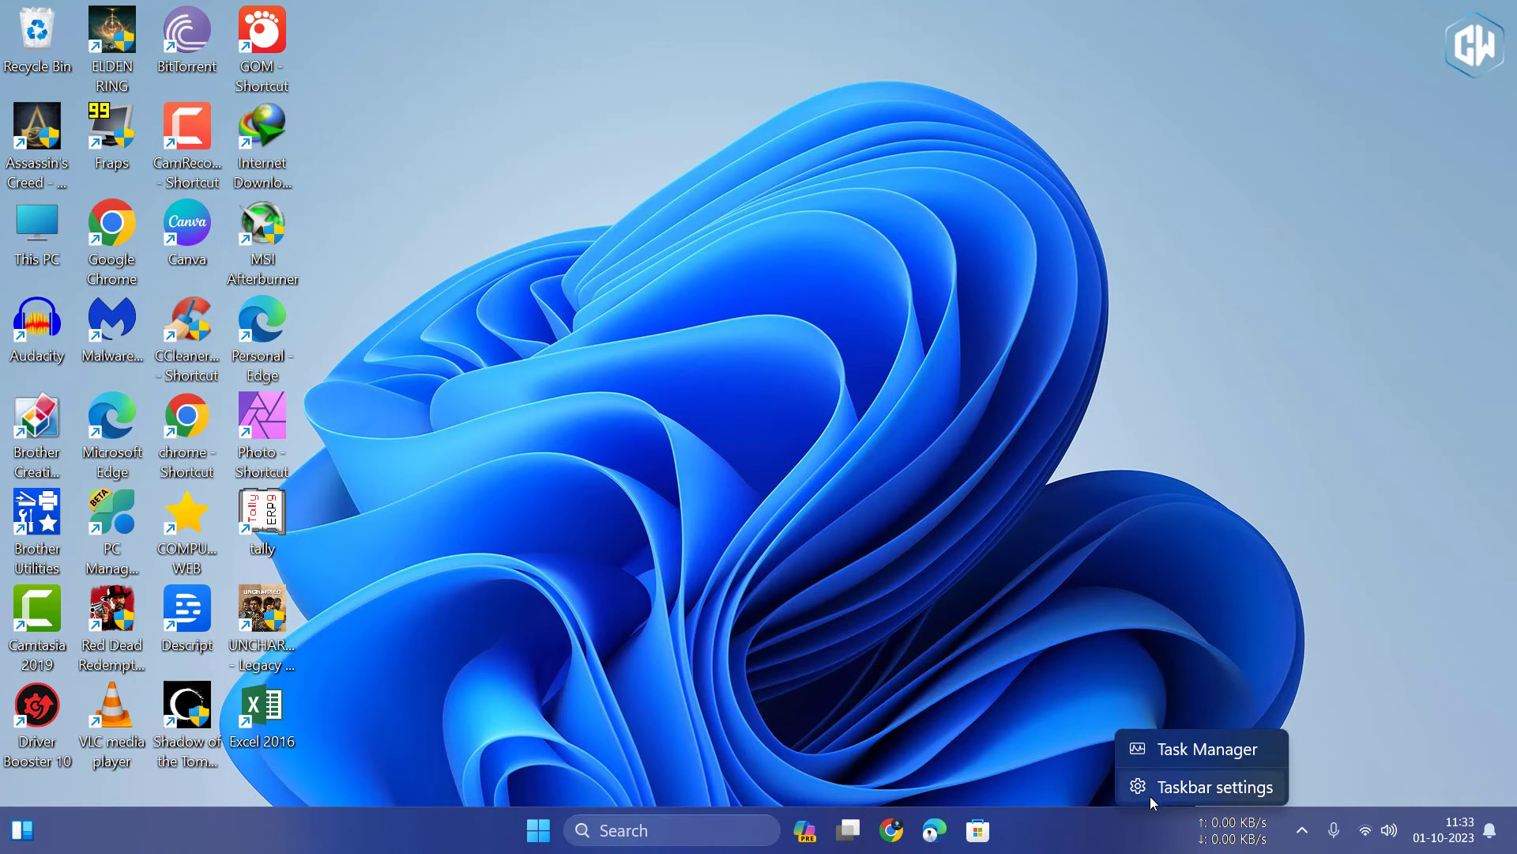
{"action": "left_click", "coordinate": [1216, 786]}
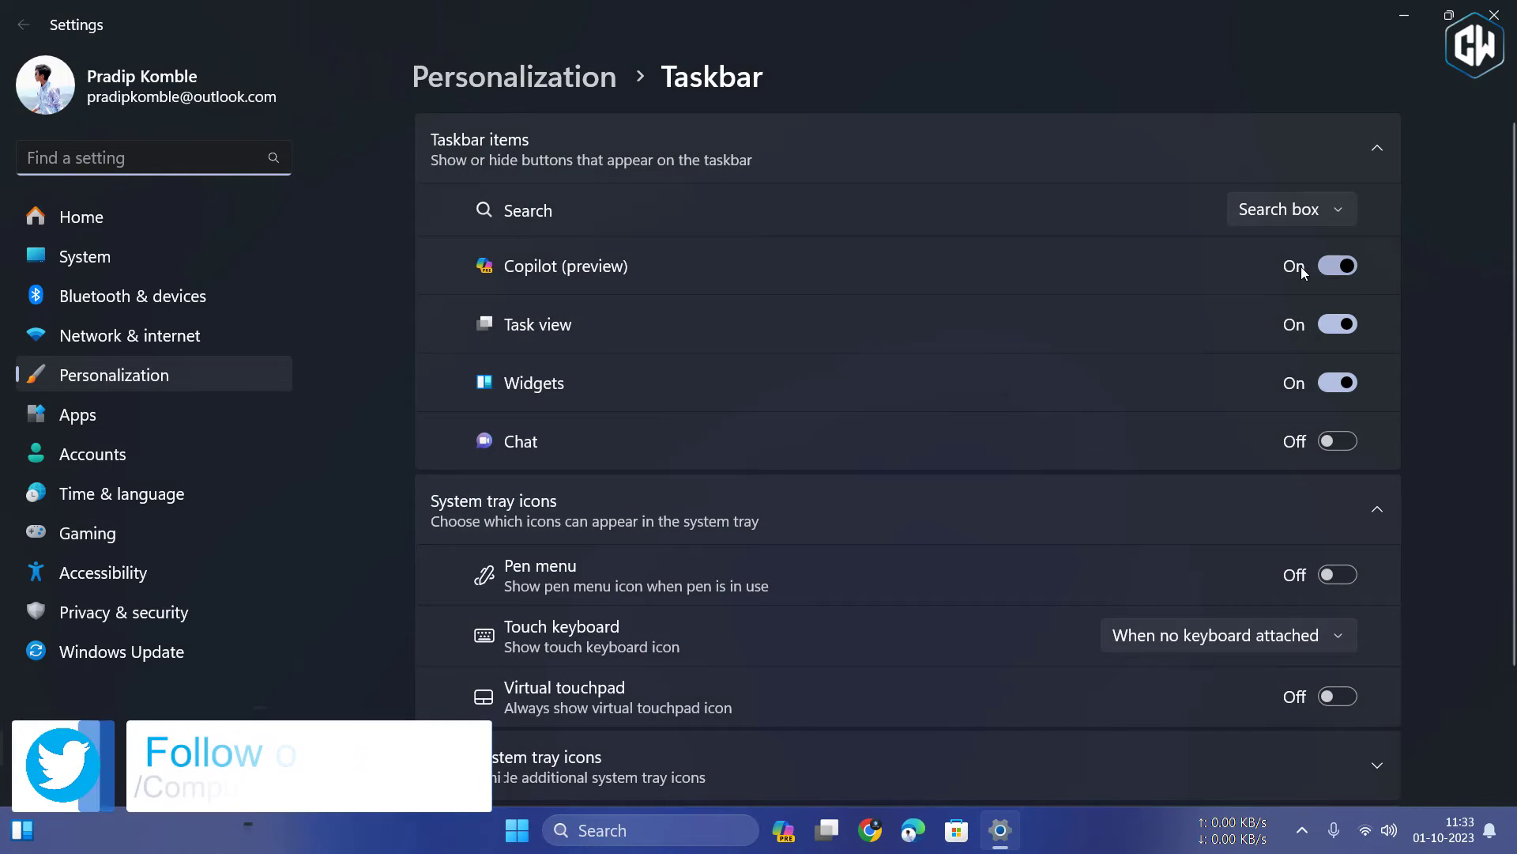
{"action": "mouse_move", "coordinate": [793, 268]}
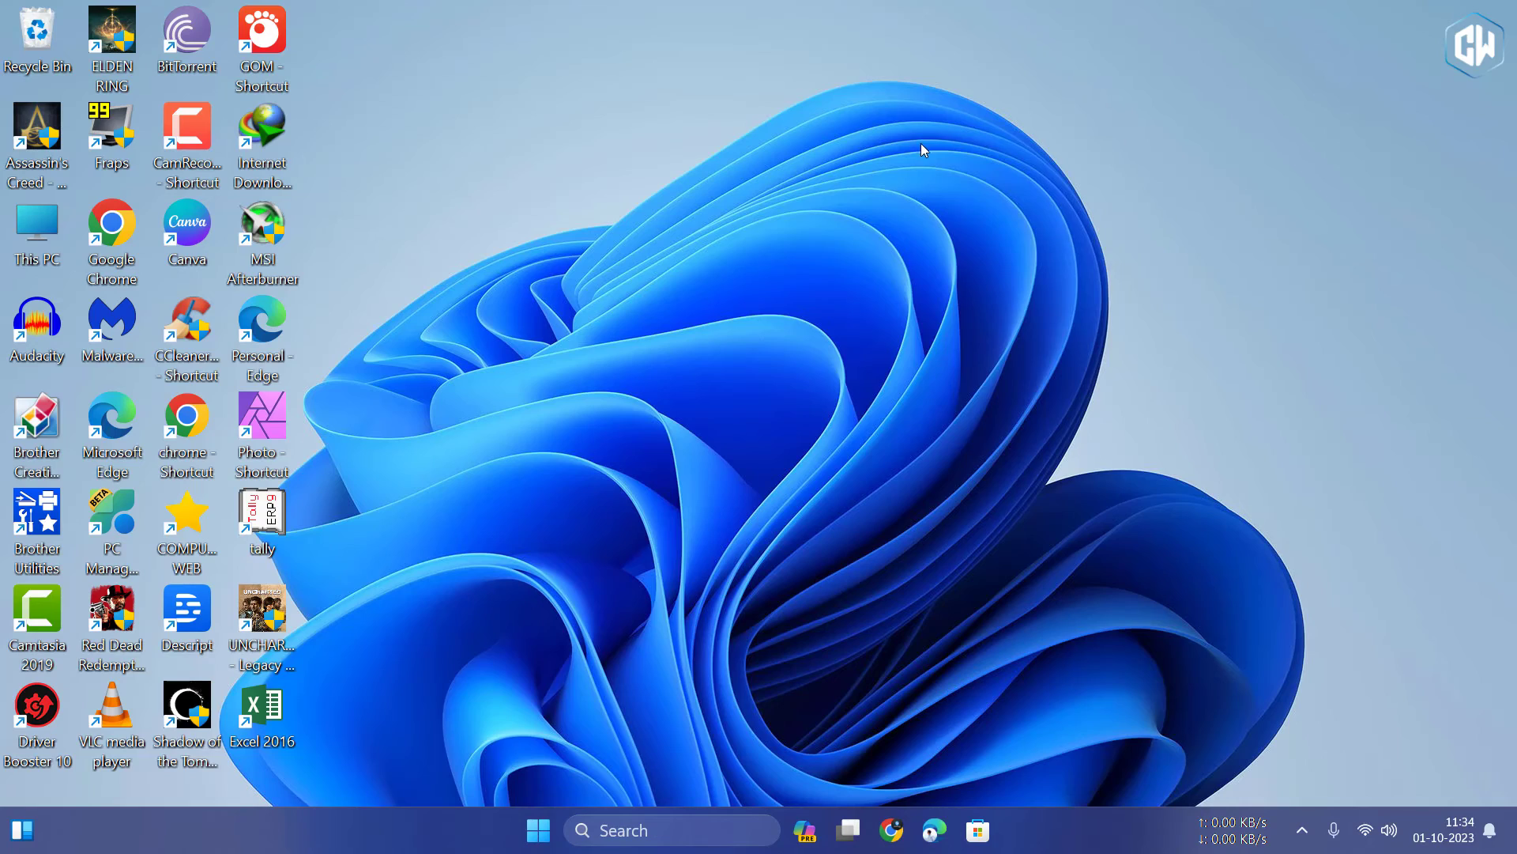
{"action": "mouse_move", "coordinate": [958, 235]}
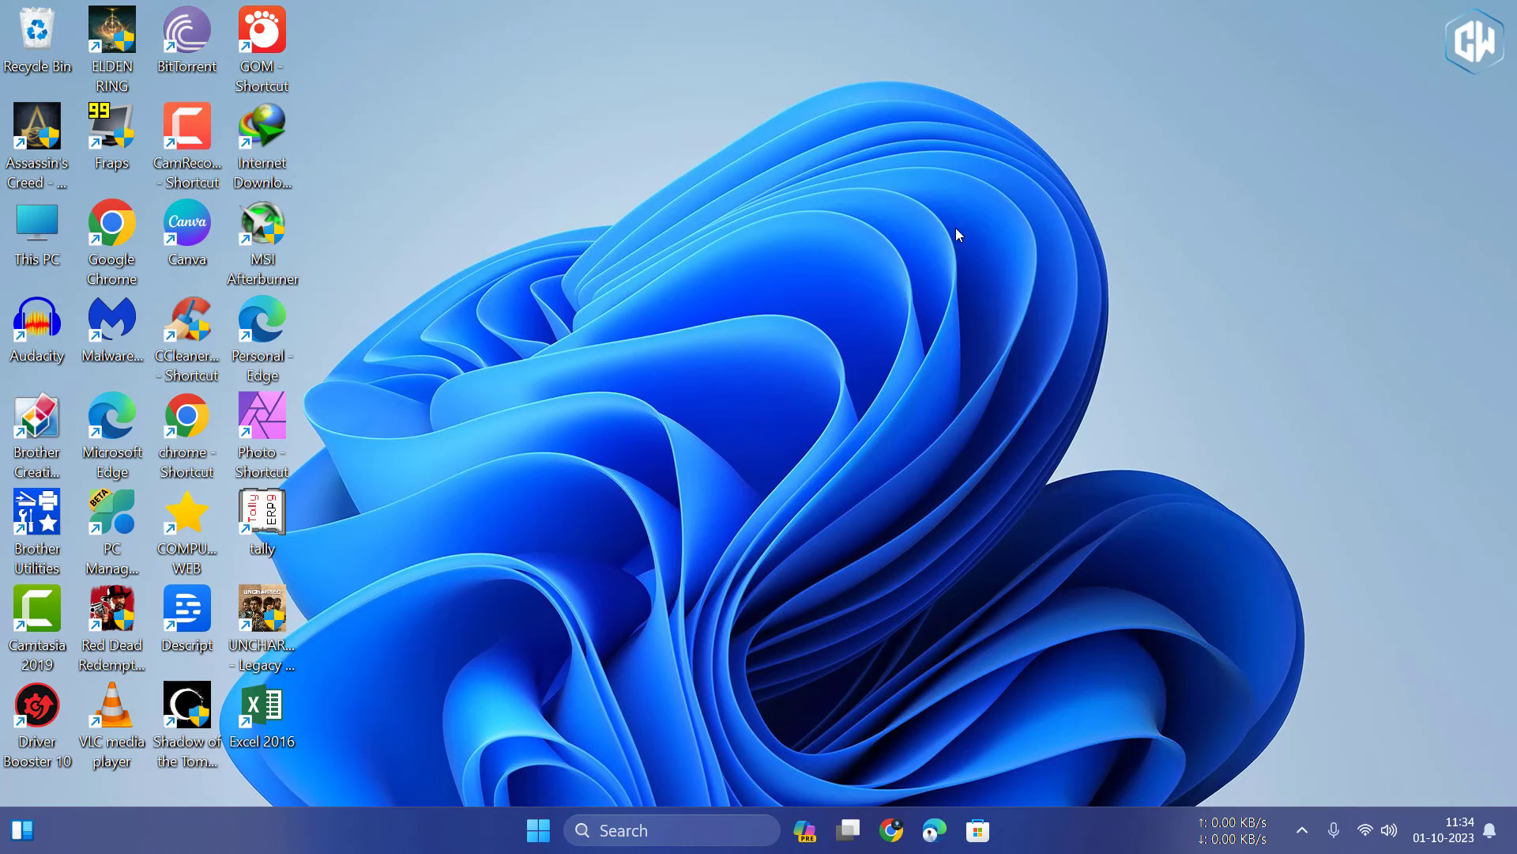